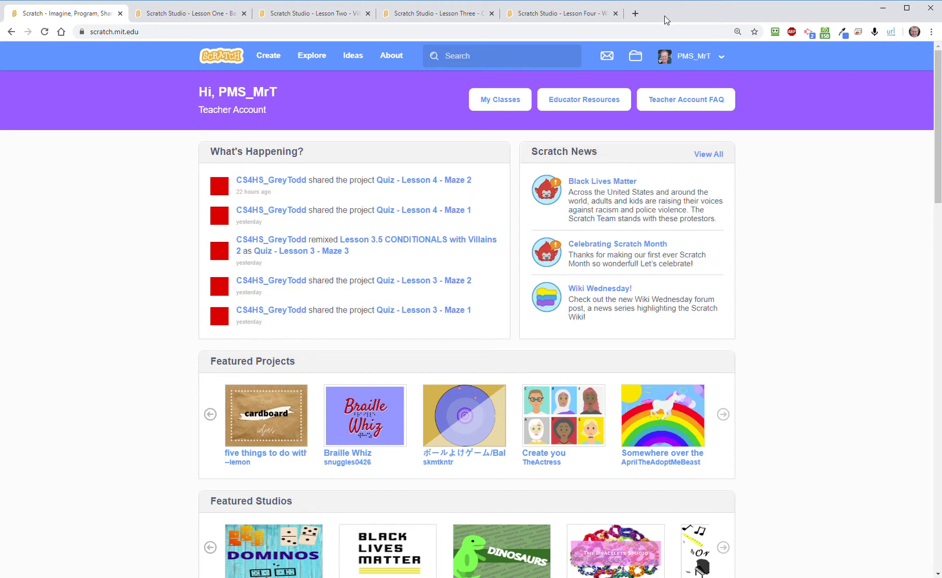
mouse_move(666, 19)
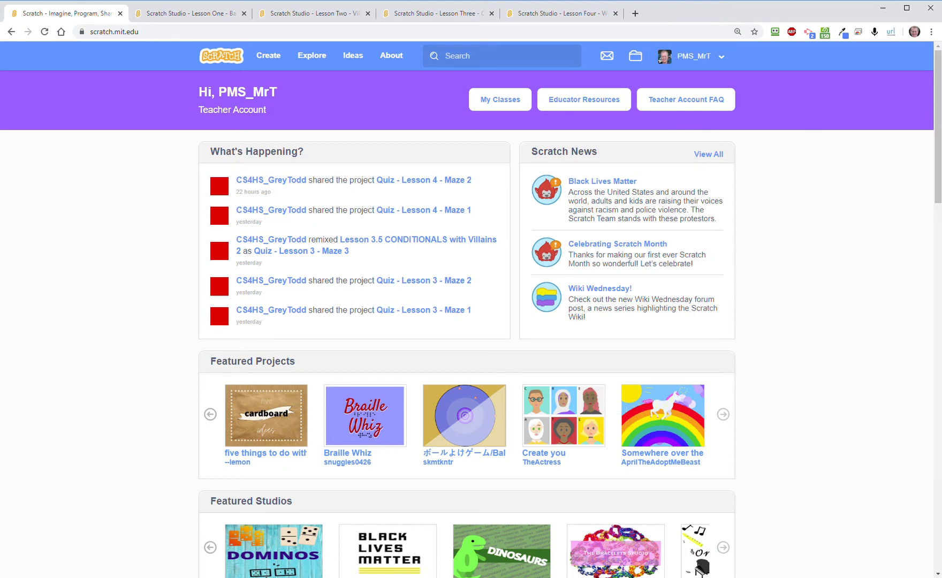
mouse_move(779, 235)
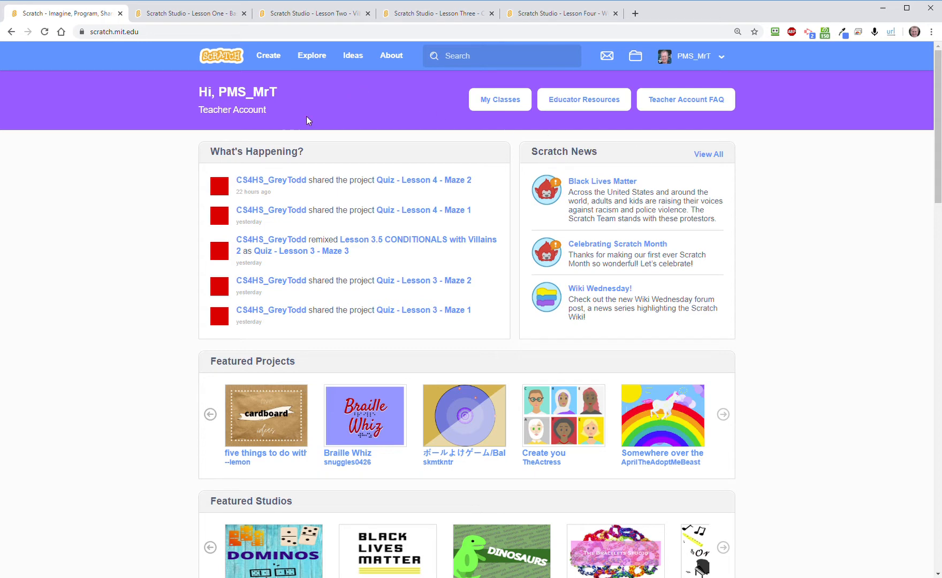
mouse_move(354, 114)
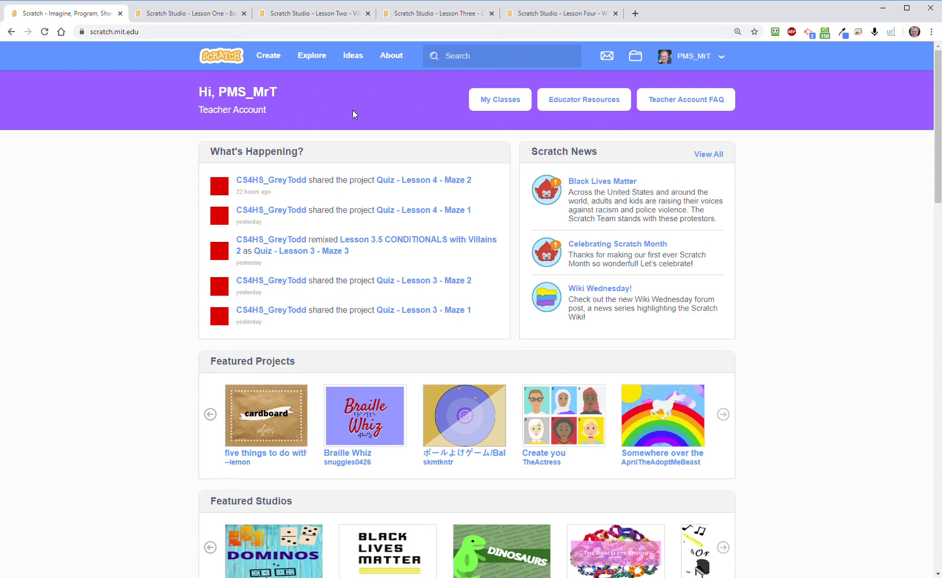
mouse_move(762, 273)
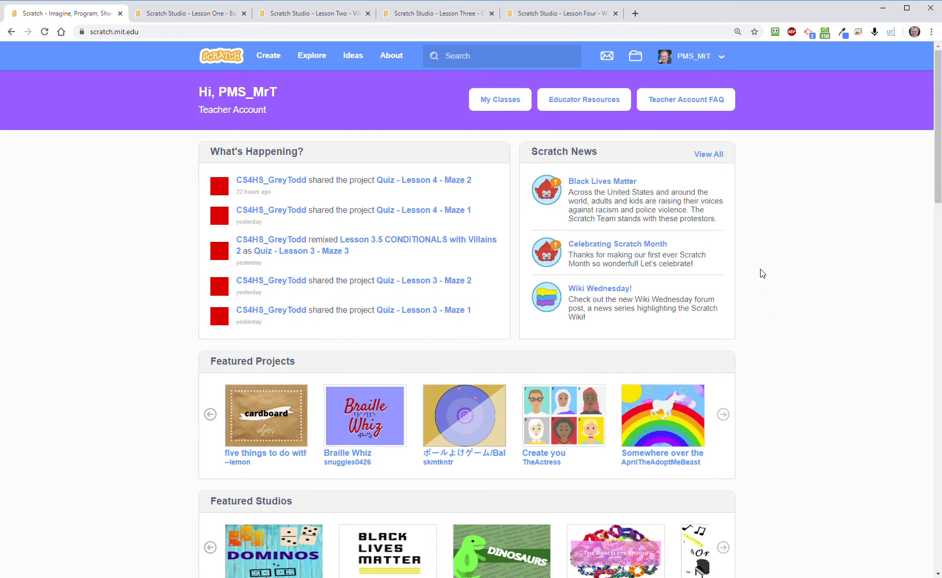
mouse_move(357, 234)
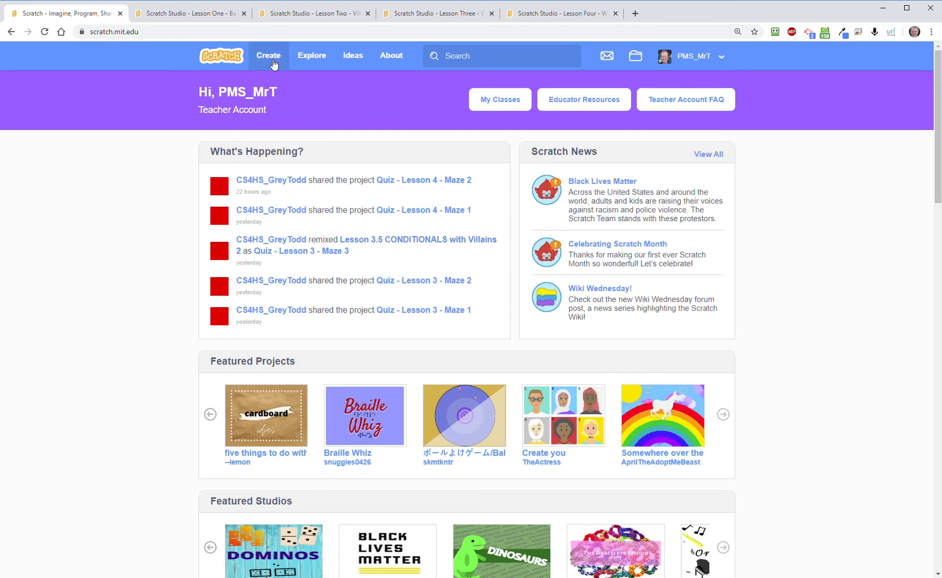
- Create a new untitled project with the default cat, then browse the File and Edit menus
click(268, 56)
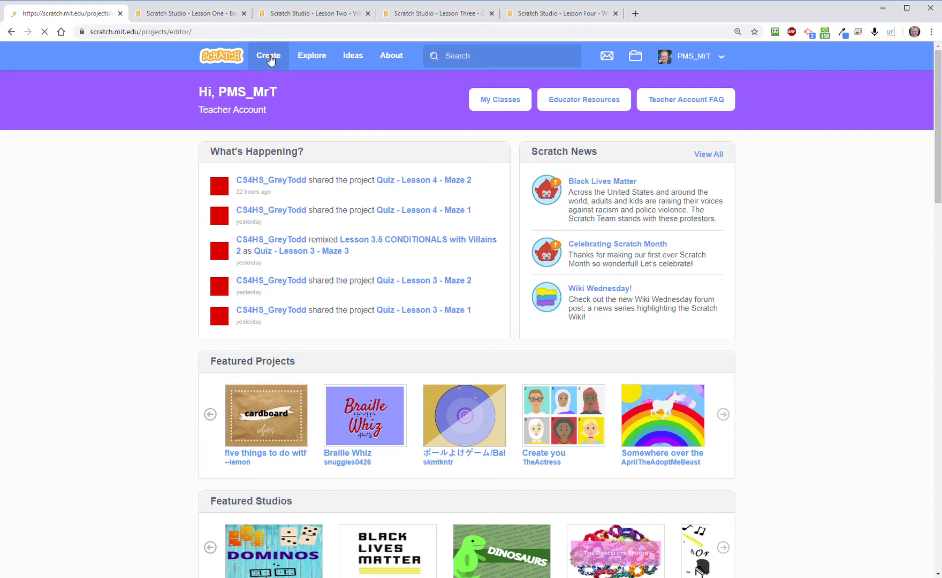
click(268, 56)
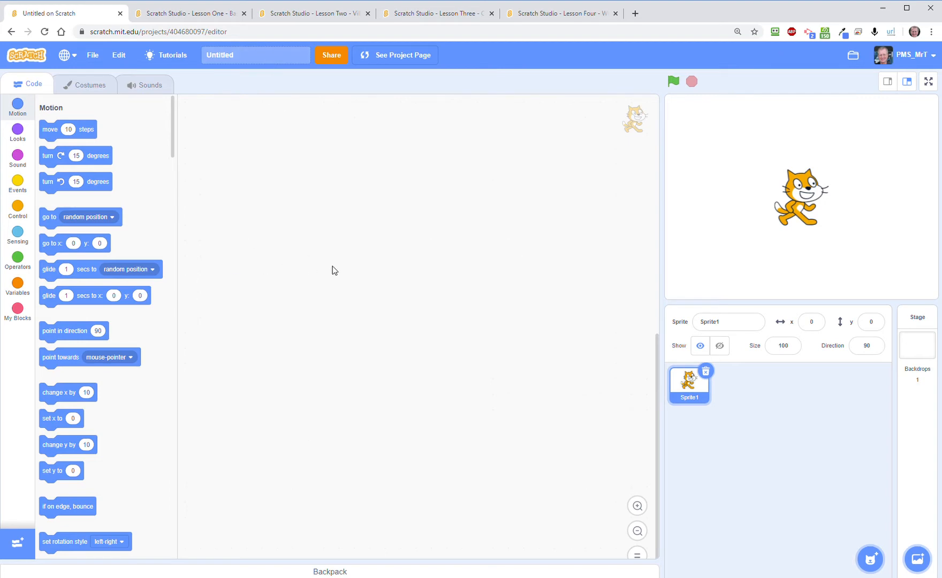
mouse_move(332, 258)
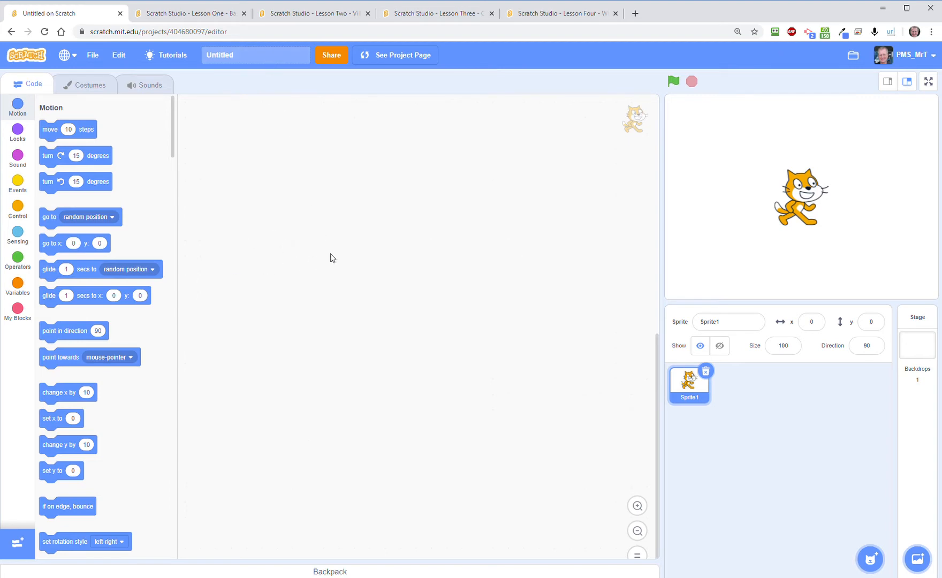
mouse_move(488, 212)
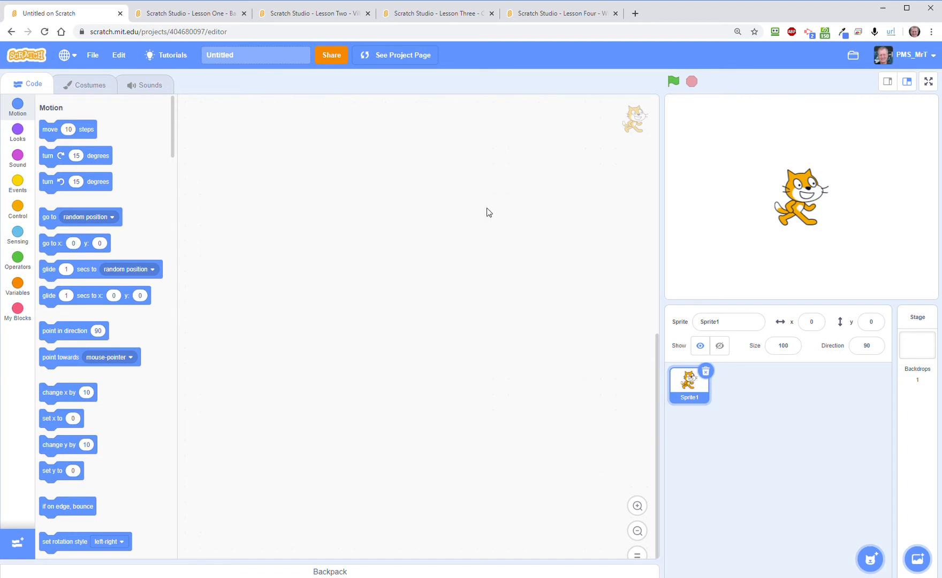
mouse_move(447, 94)
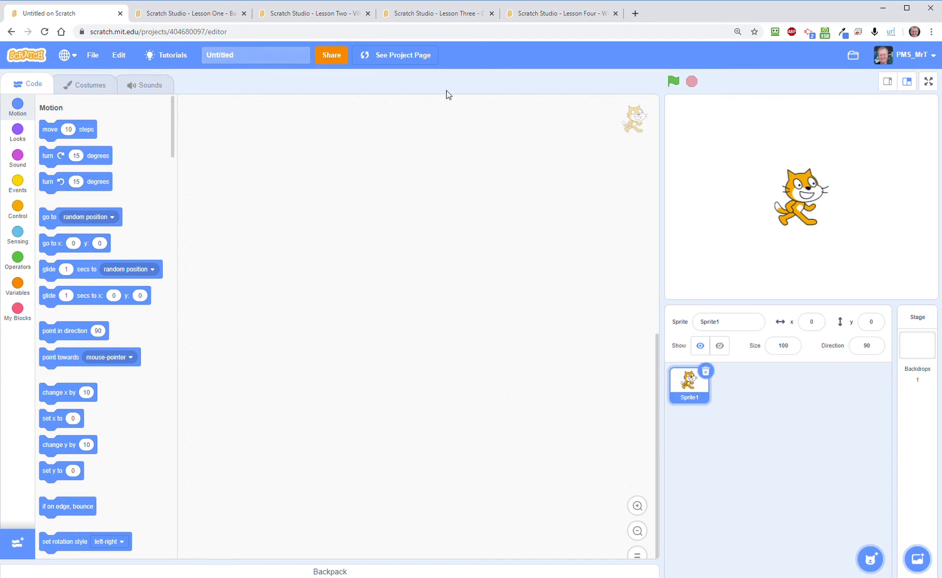
mouse_move(93, 55)
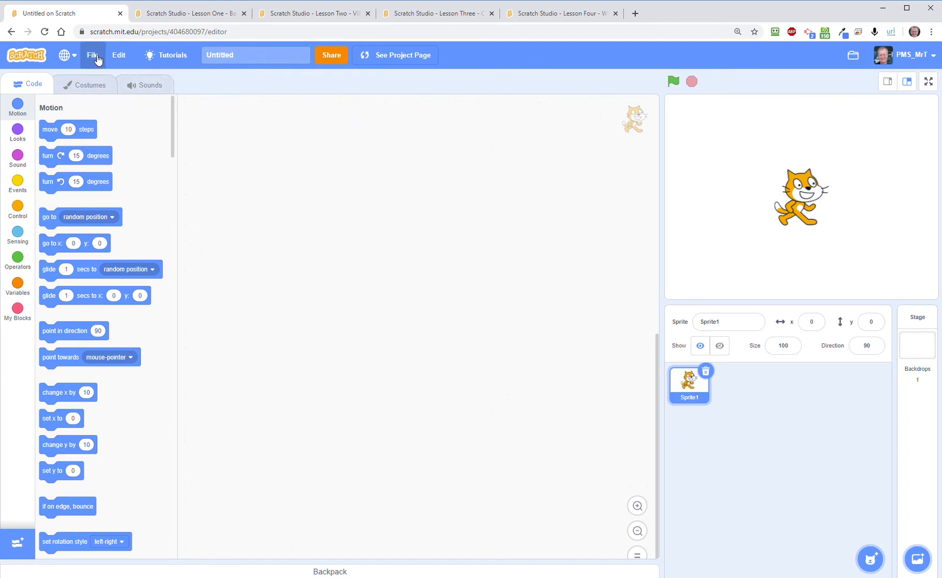
click(118, 54)
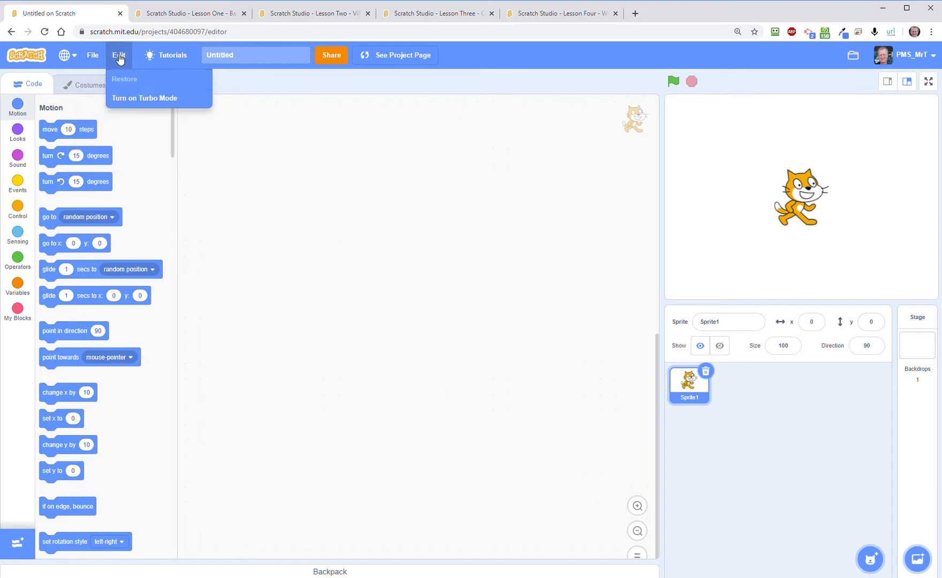
mouse_move(172, 55)
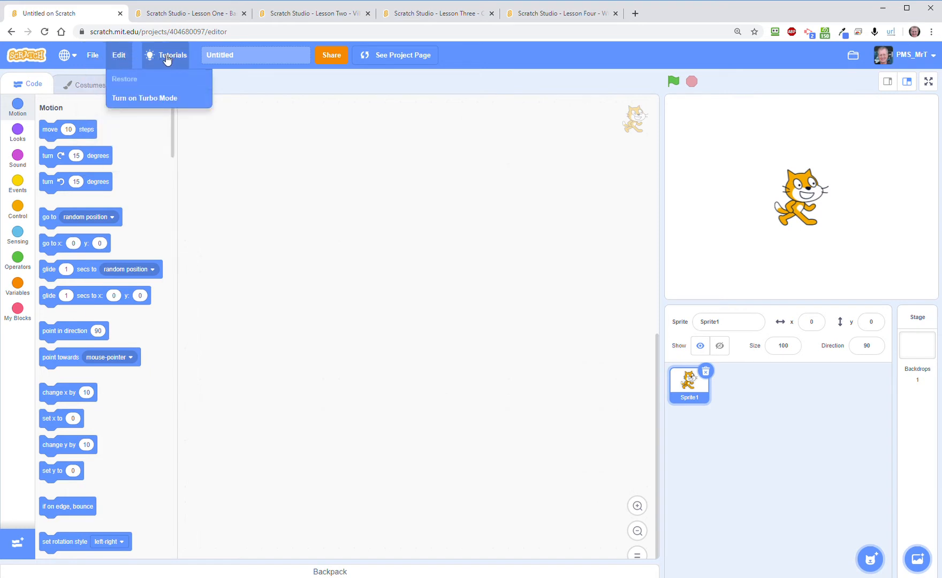
mouse_move(189, 68)
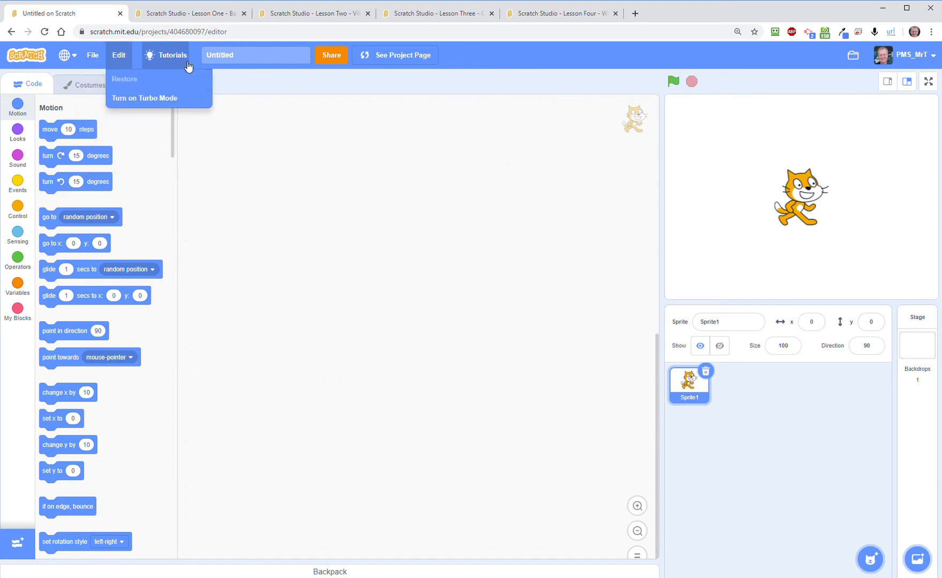
- Replace the 'Untitled' project title with 'Demo Today'
click(255, 55)
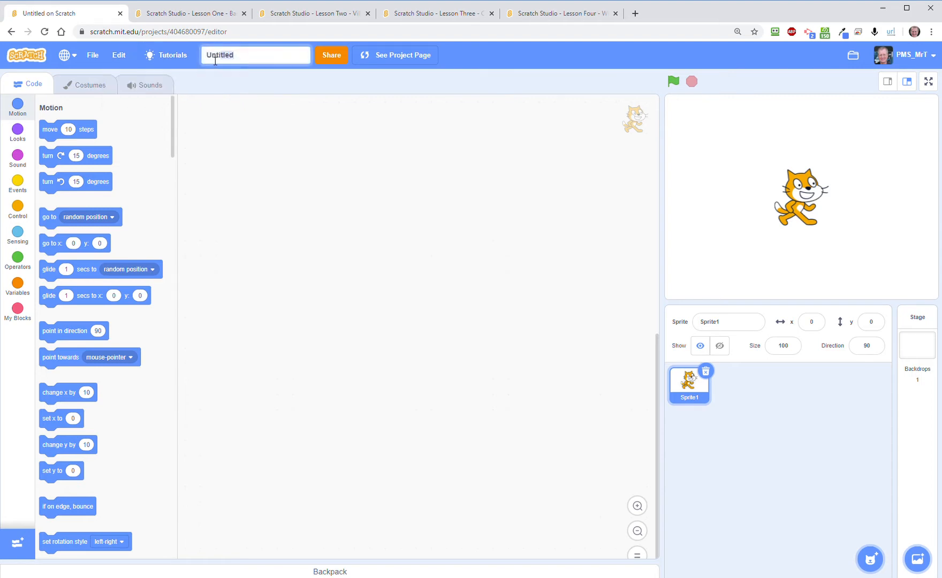
text(Demo Today)
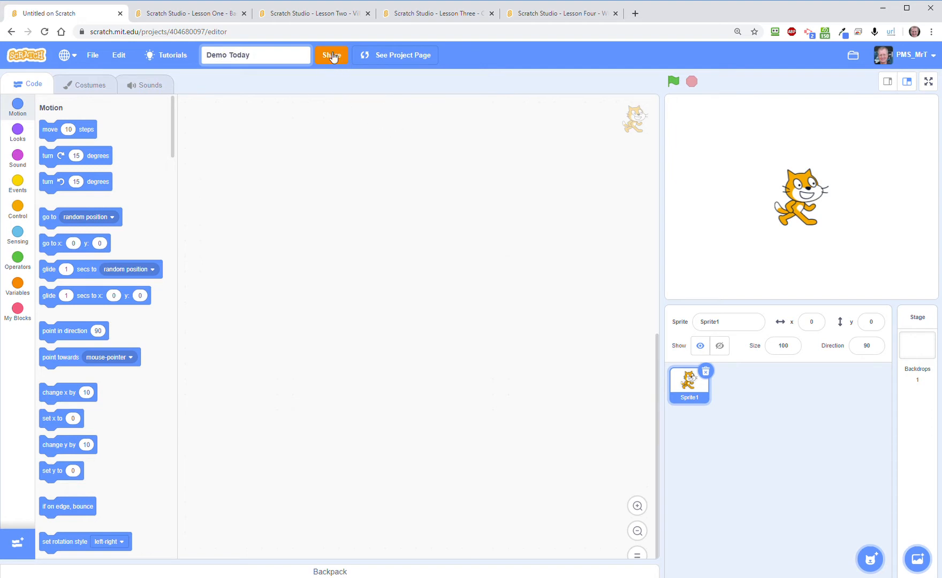
mouse_move(348, 59)
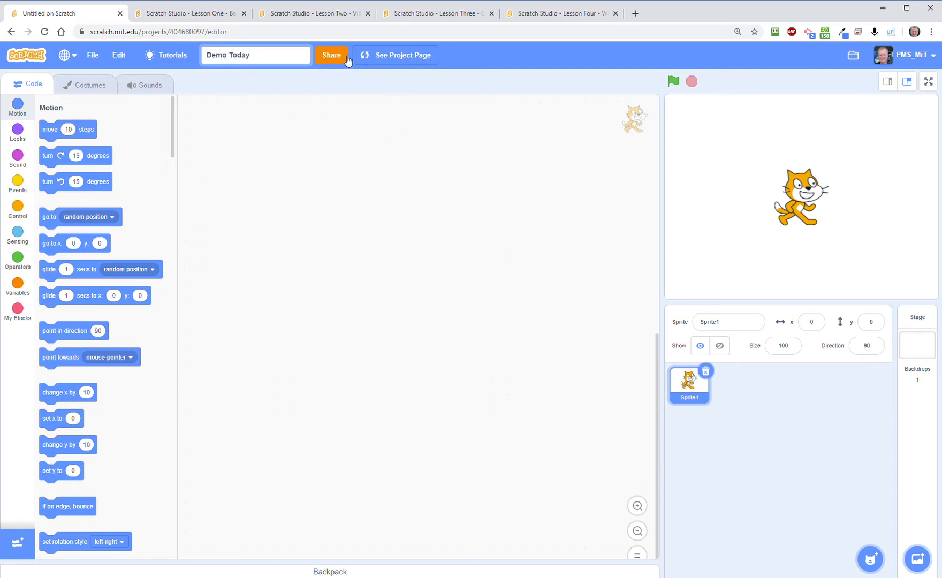
click(255, 55)
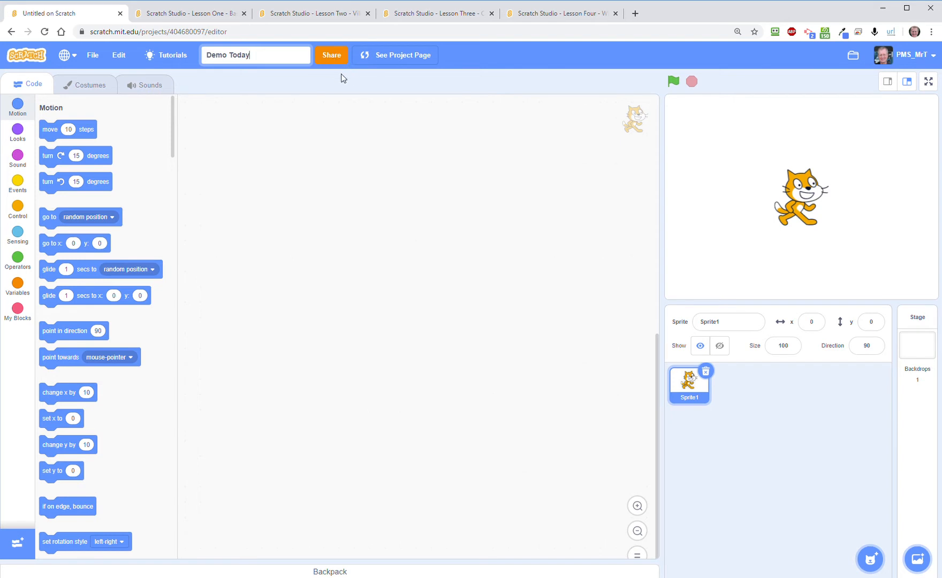
mouse_move(822, 73)
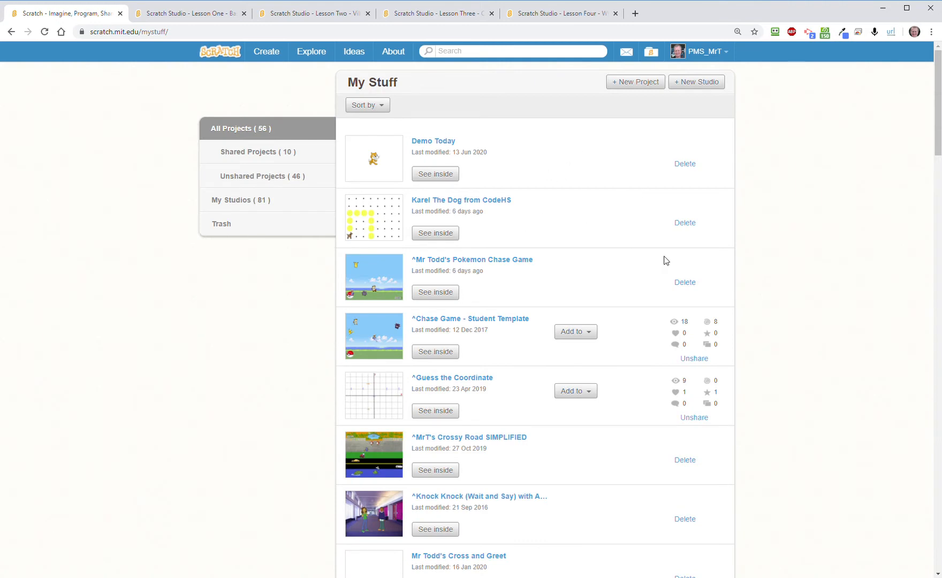
mouse_move(531, 201)
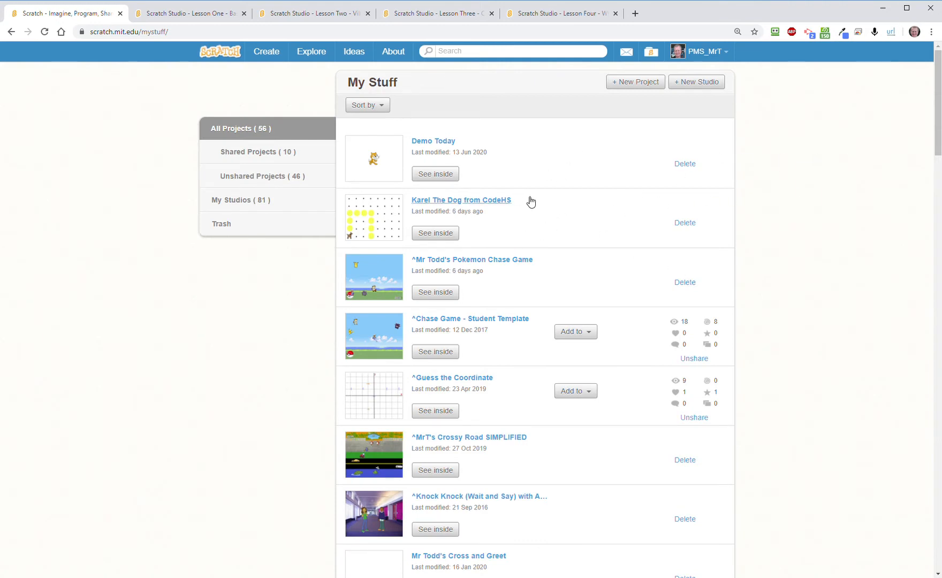
mouse_move(443, 268)
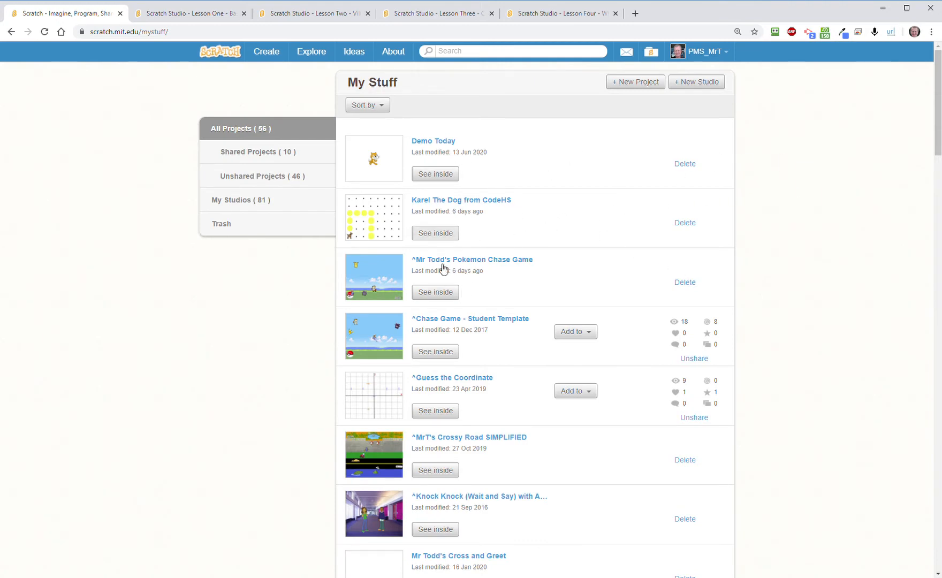
mouse_move(245, 55)
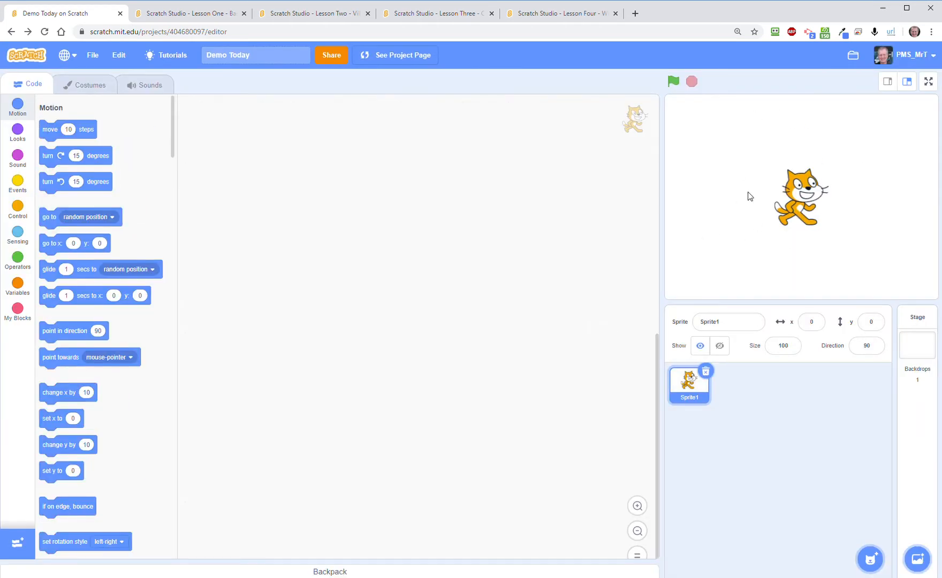
mouse_move(771, 237)
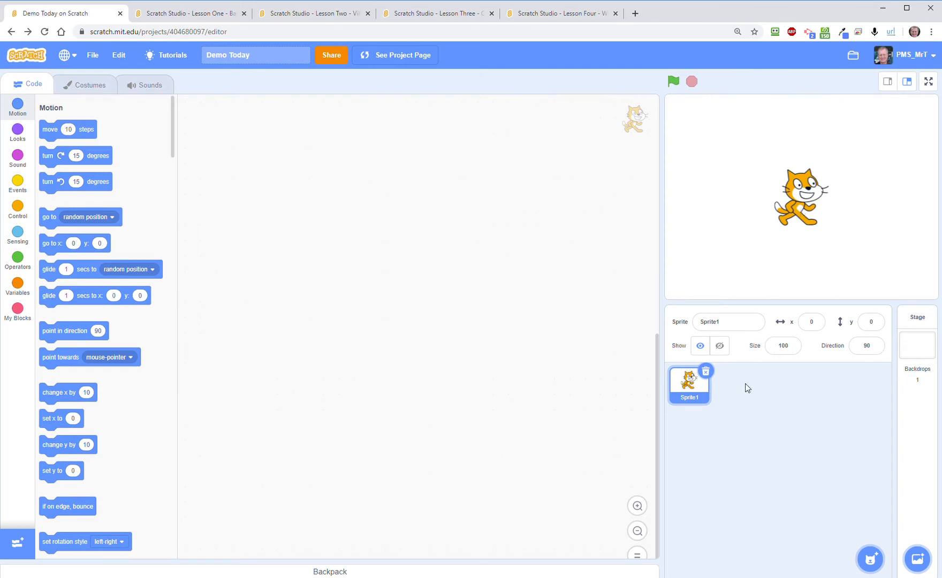
mouse_move(782, 271)
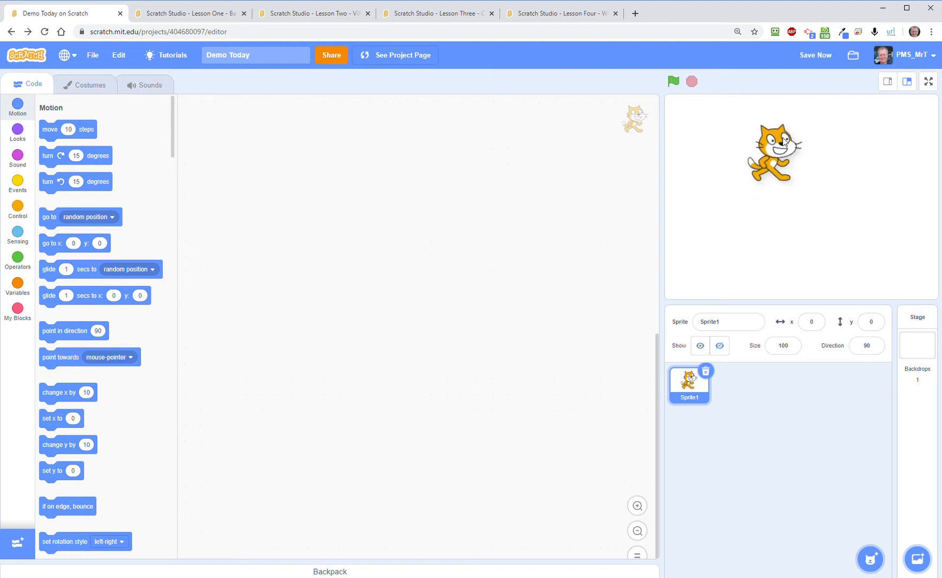
drag(775, 153, 784, 183)
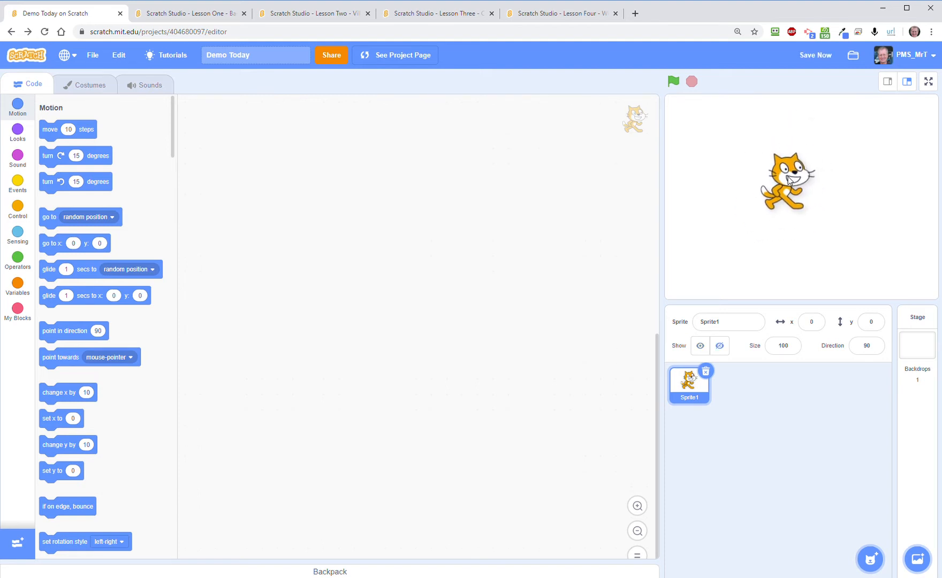
drag(781, 185, 792, 186)
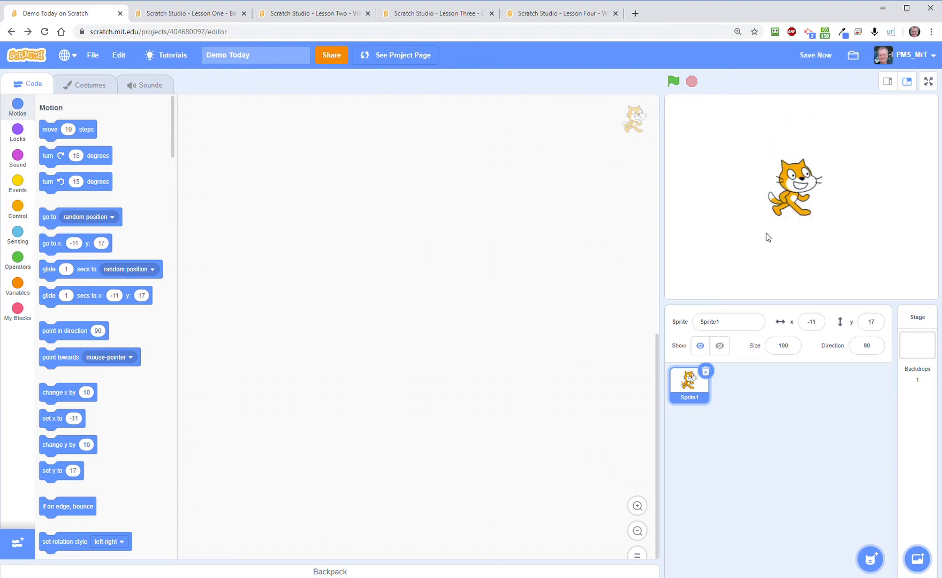
mouse_move(738, 244)
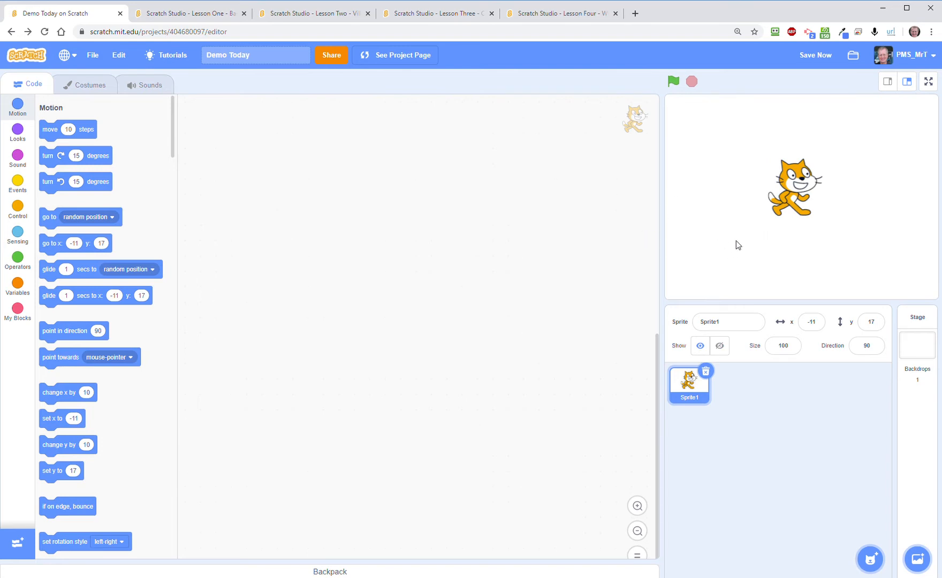
mouse_move(780, 404)
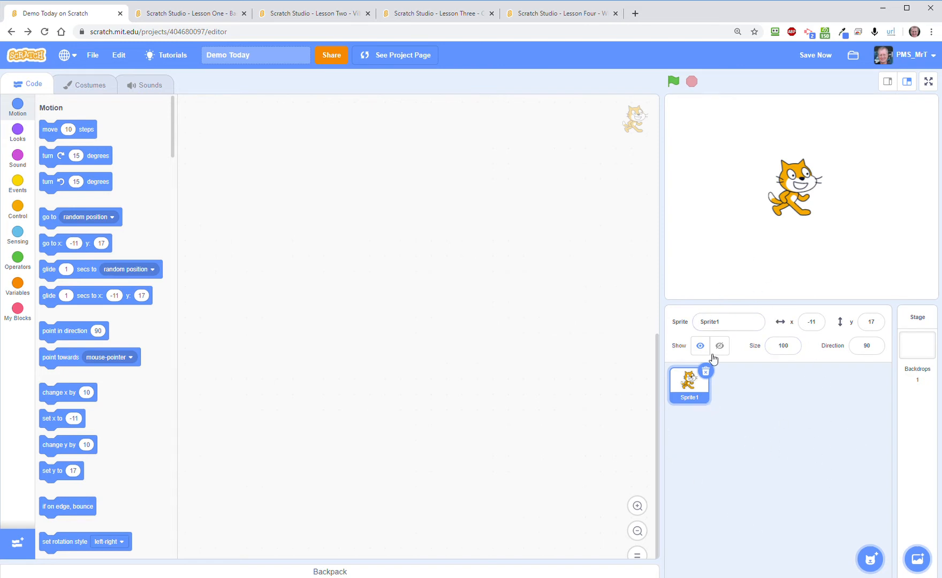
mouse_move(730, 357)
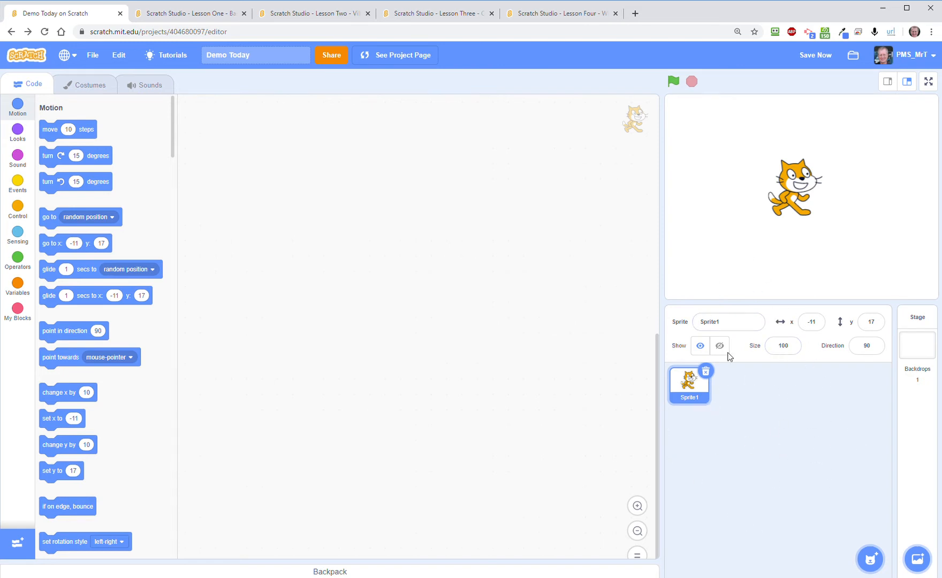
mouse_move(782, 421)
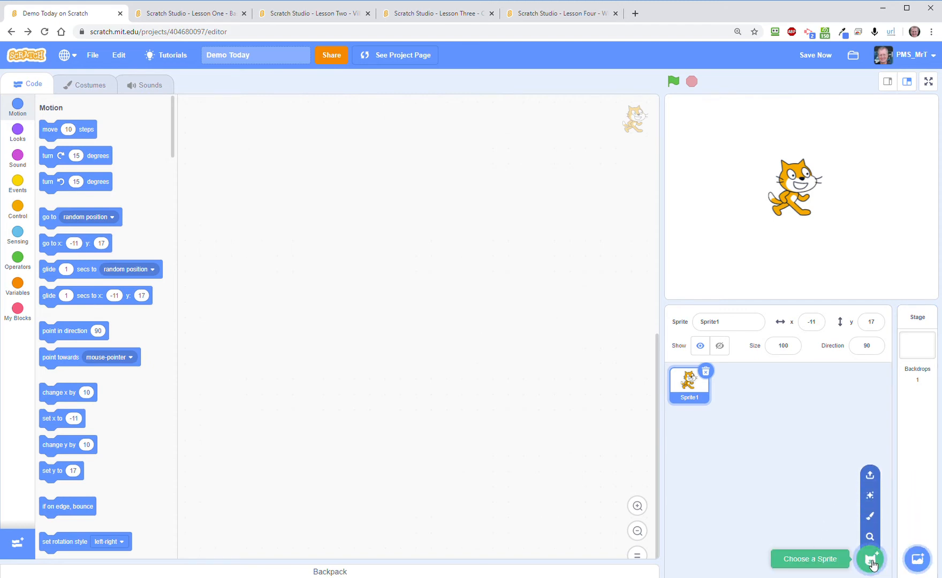
- Add Ben from the sprite library and drag him right of the cat
click(870, 559)
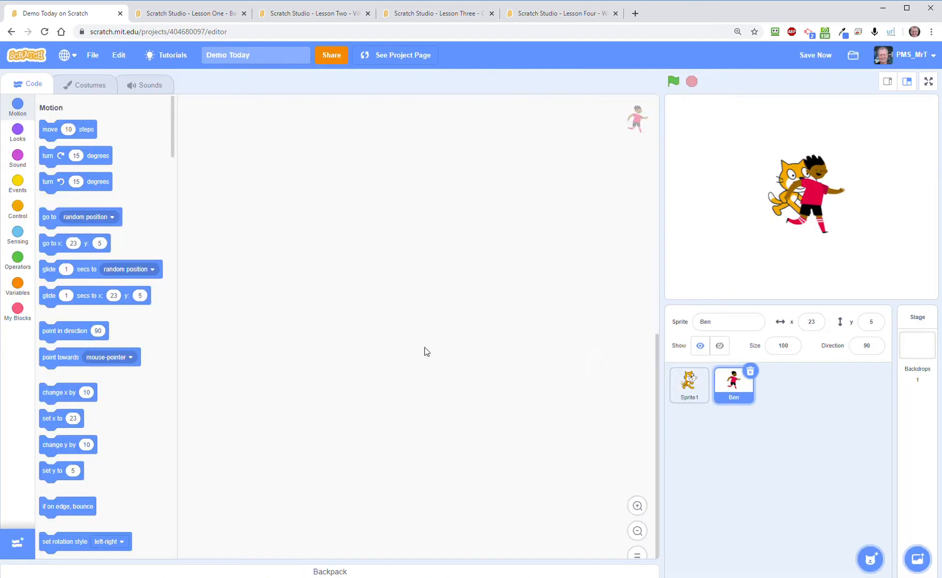
drag(823, 192, 865, 192)
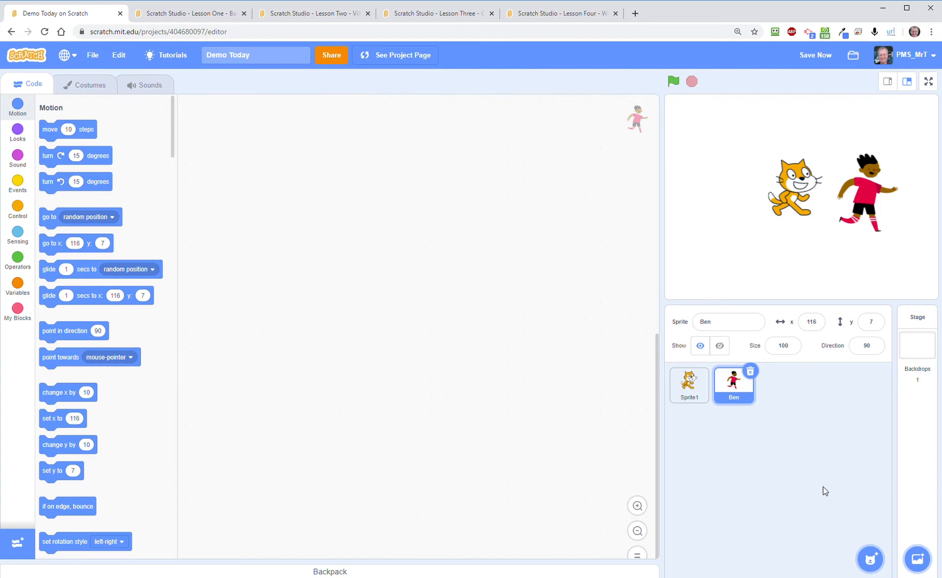
mouse_move(896, 509)
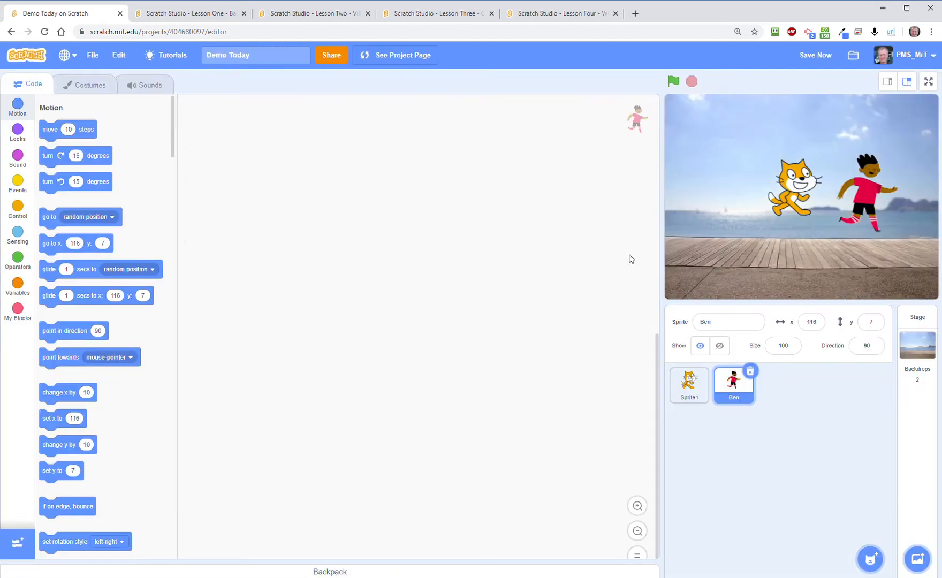
mouse_move(837, 474)
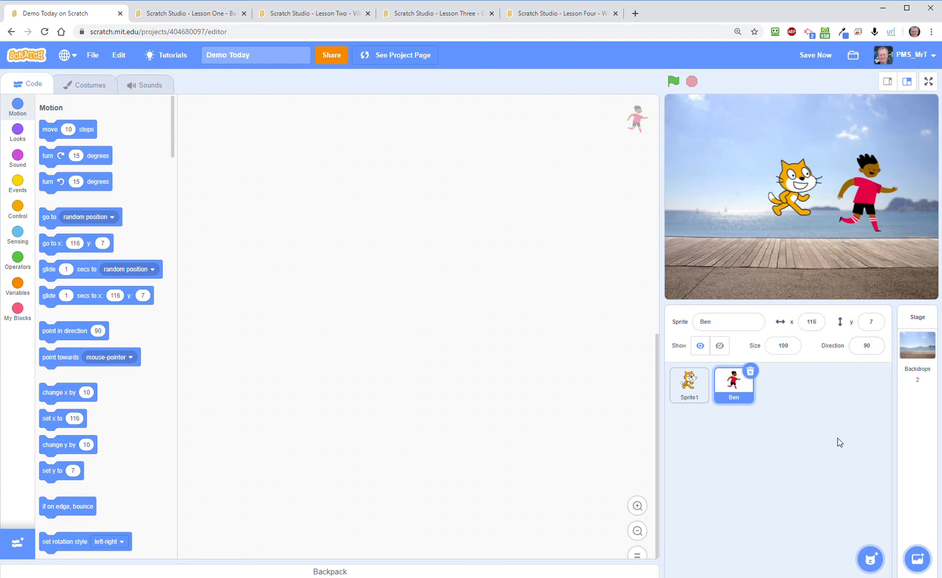
mouse_move(356, 211)
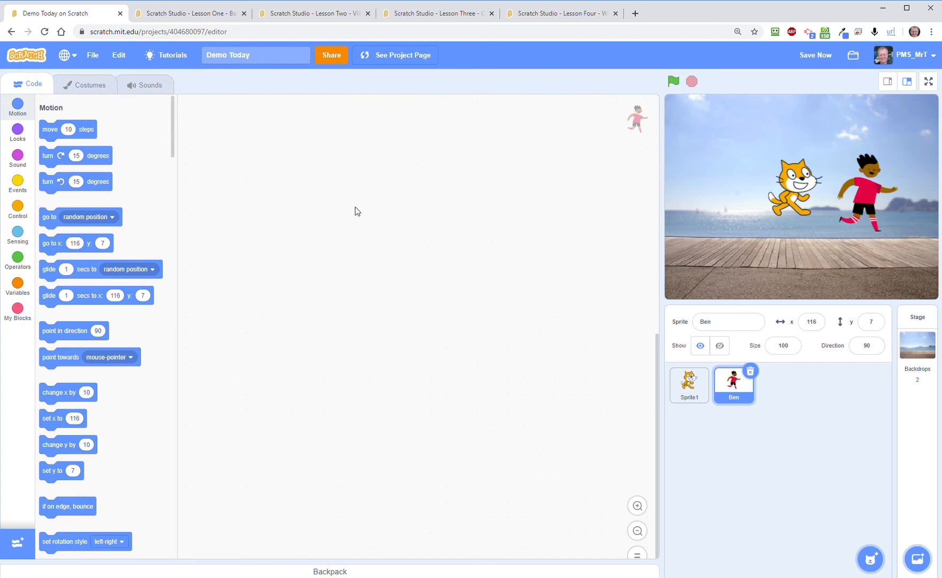
mouse_move(304, 264)
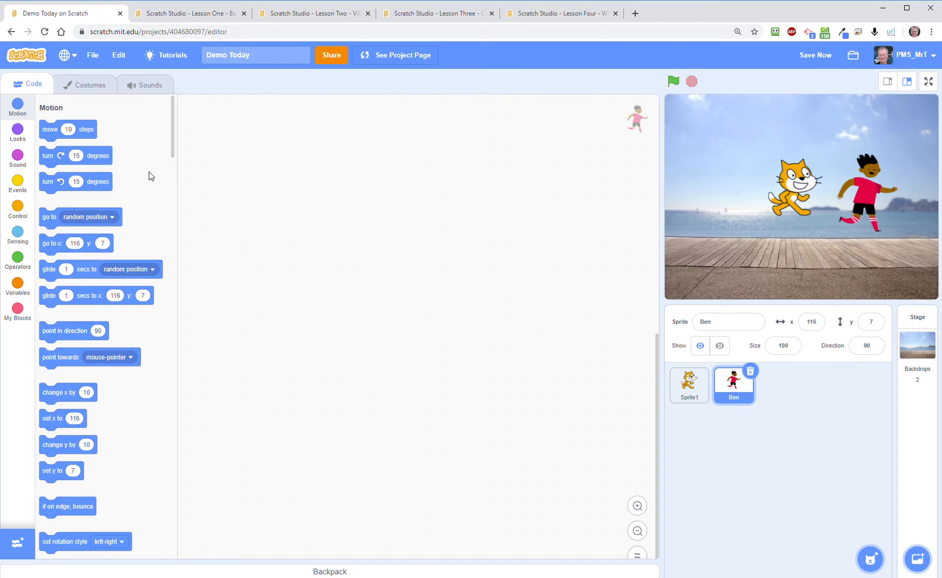
- Place a when-flag-clicked hat in Ben's code area and test-run with the green flag
click(18, 210)
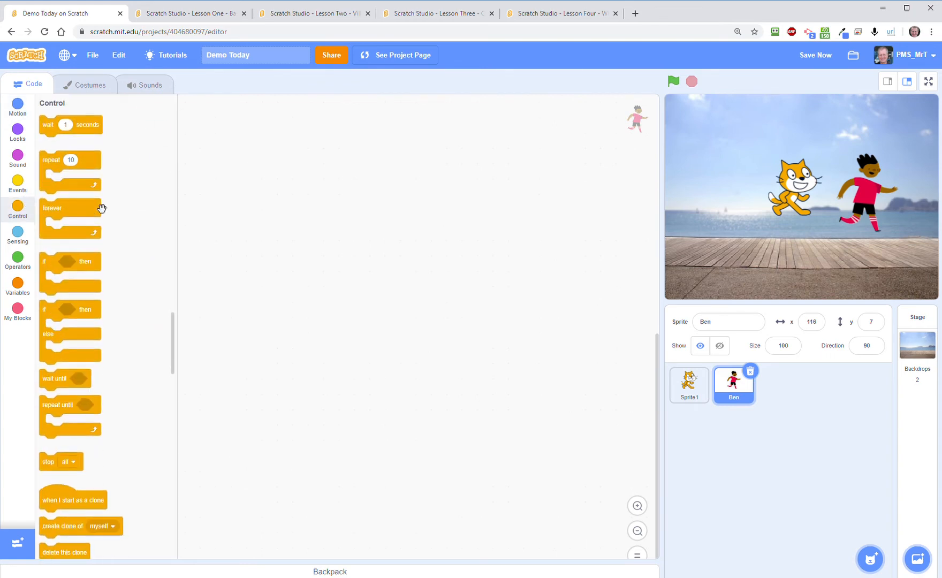
click(17, 183)
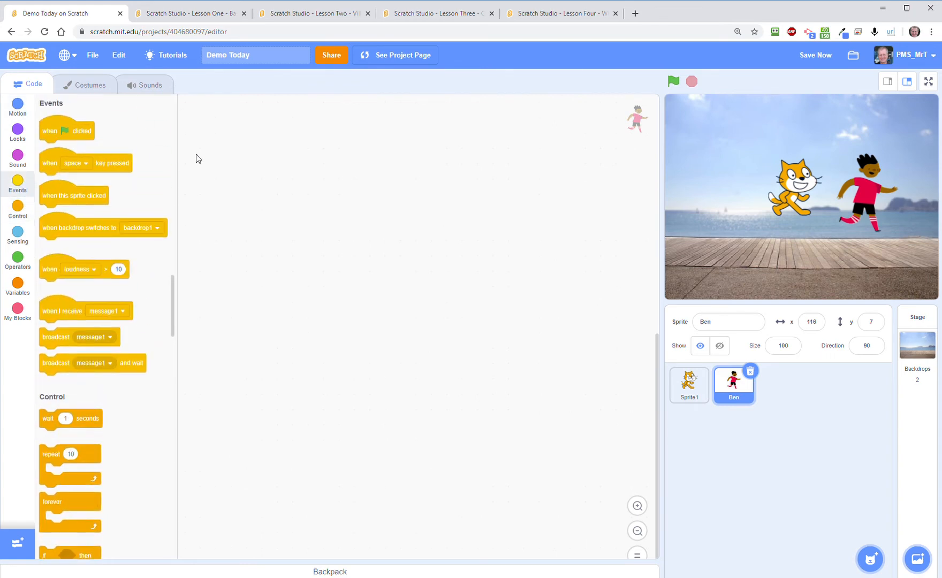
drag(66, 130, 282, 141)
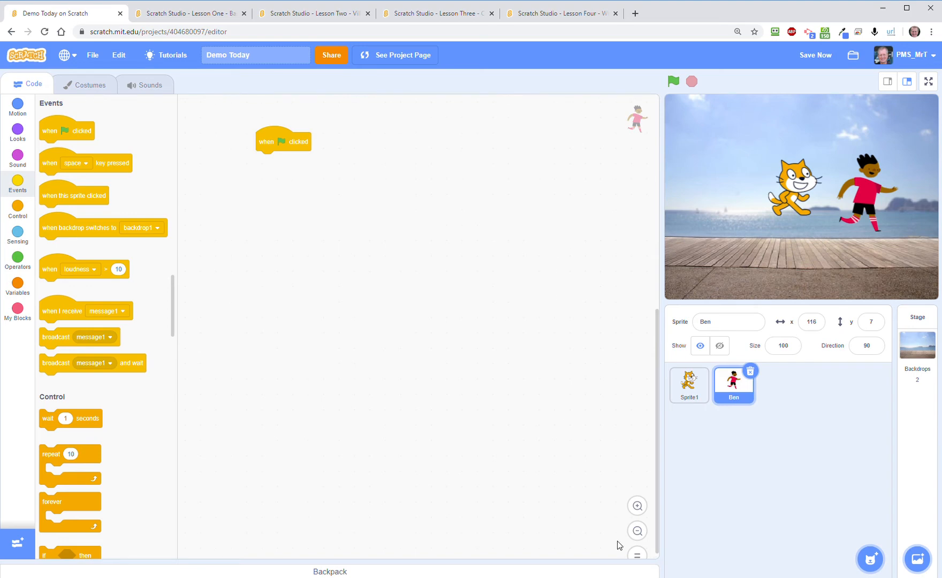
drag(283, 140, 300, 108)
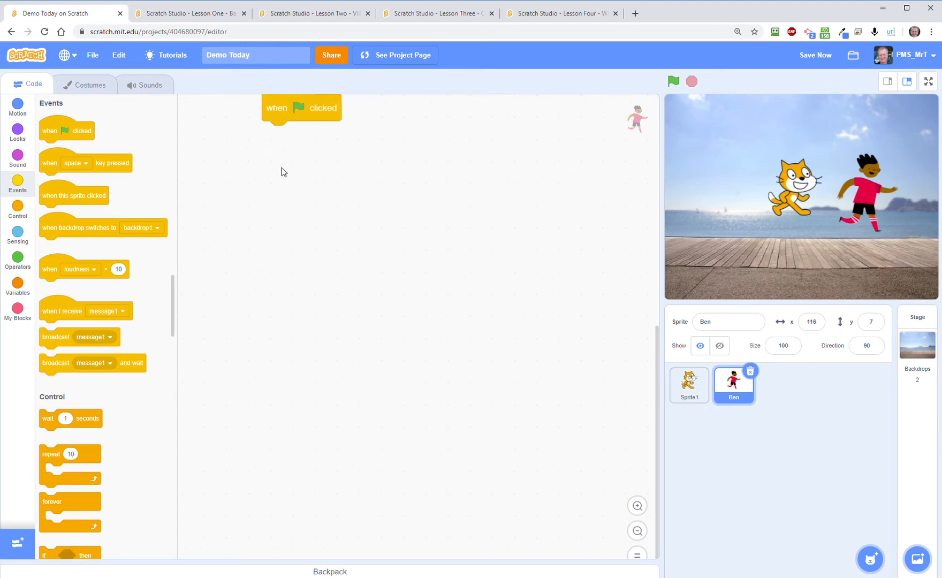
drag(300, 109, 312, 213)
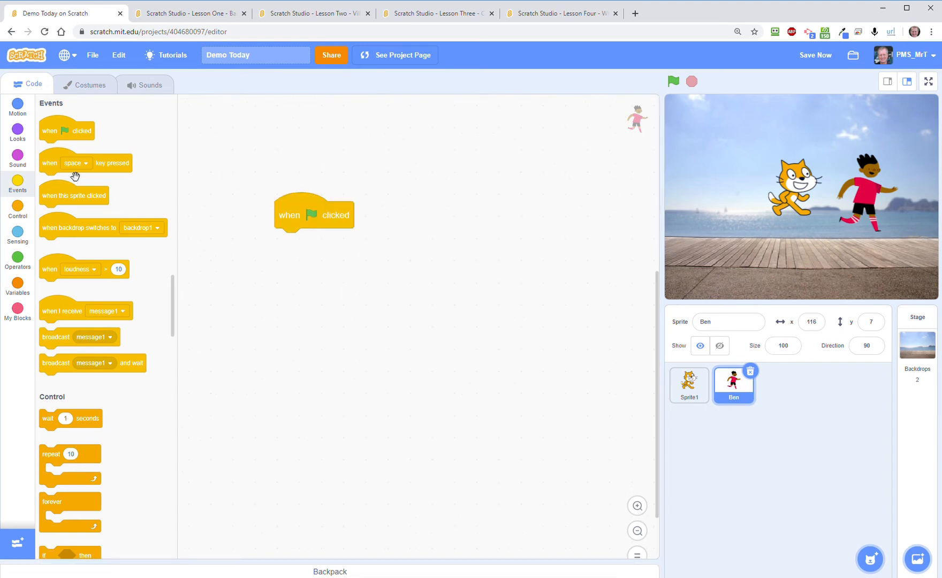
mouse_move(17, 136)
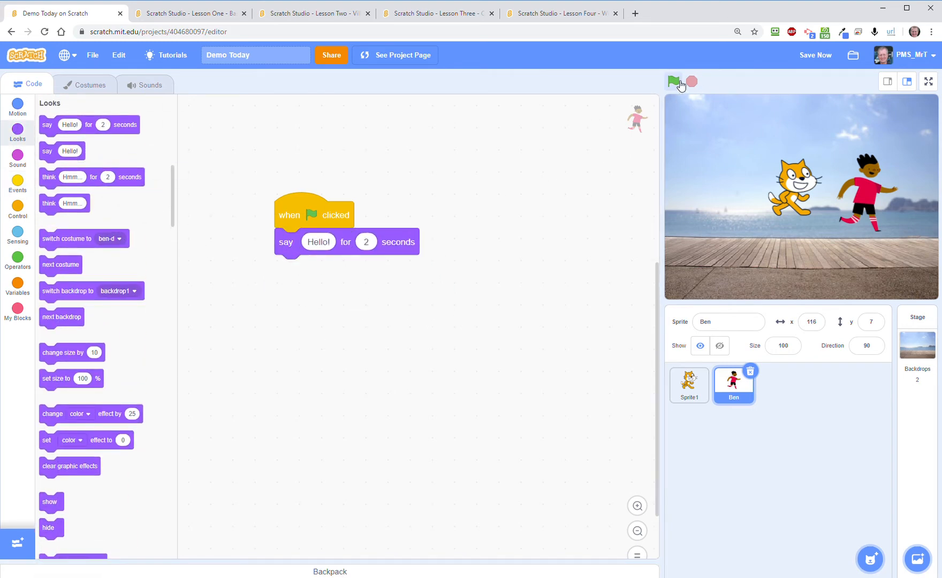
click(673, 81)
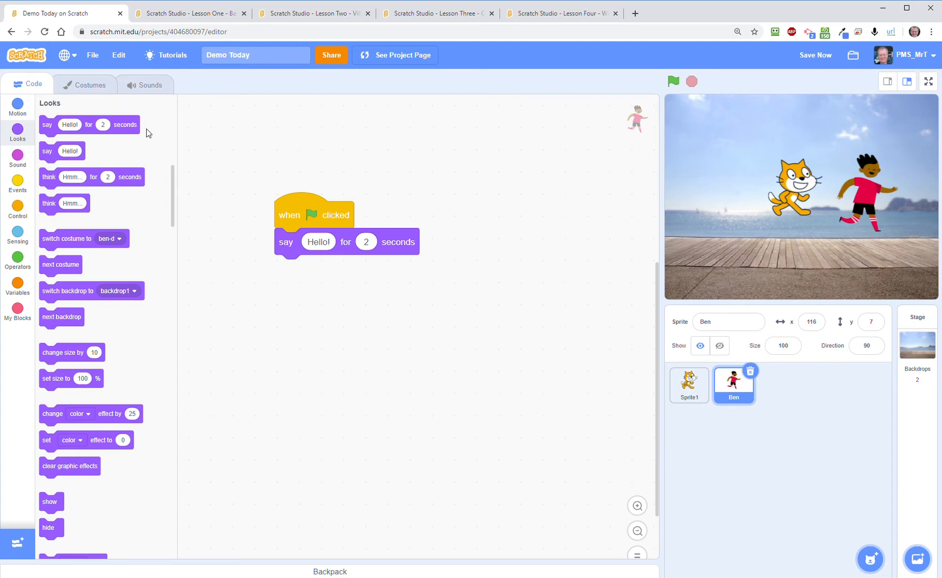
mouse_move(91, 186)
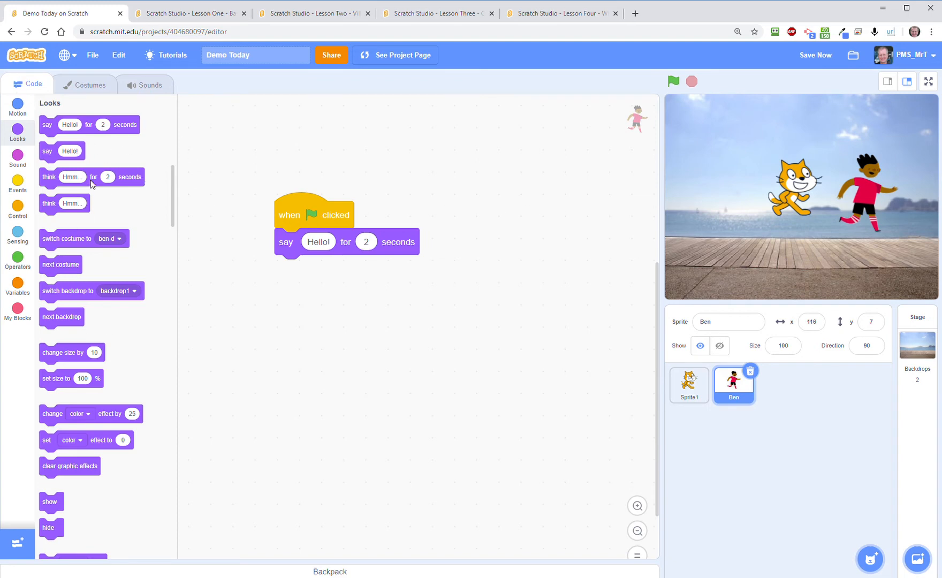
mouse_move(129, 165)
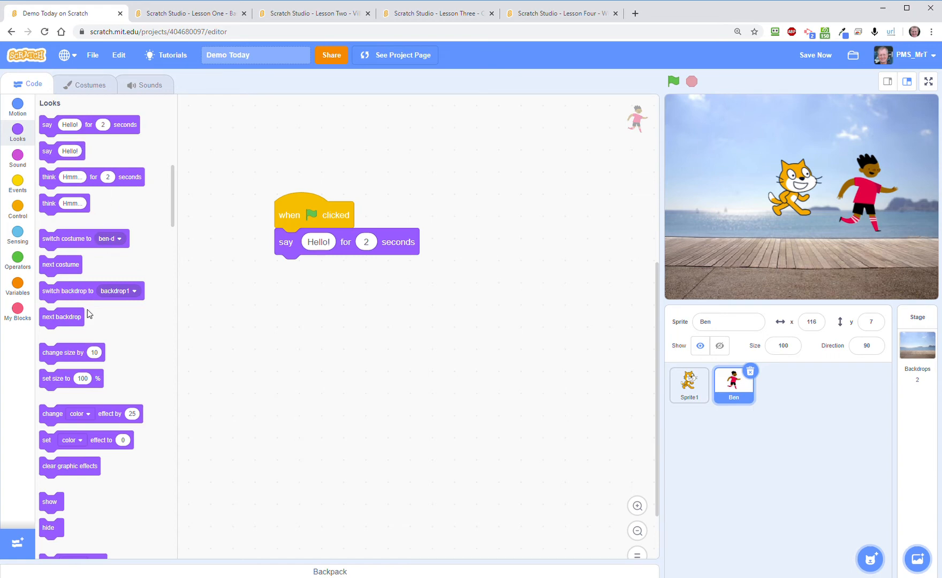
- Insert a 'move 50 steps' block under the flag hat and test-run the script
click(17, 107)
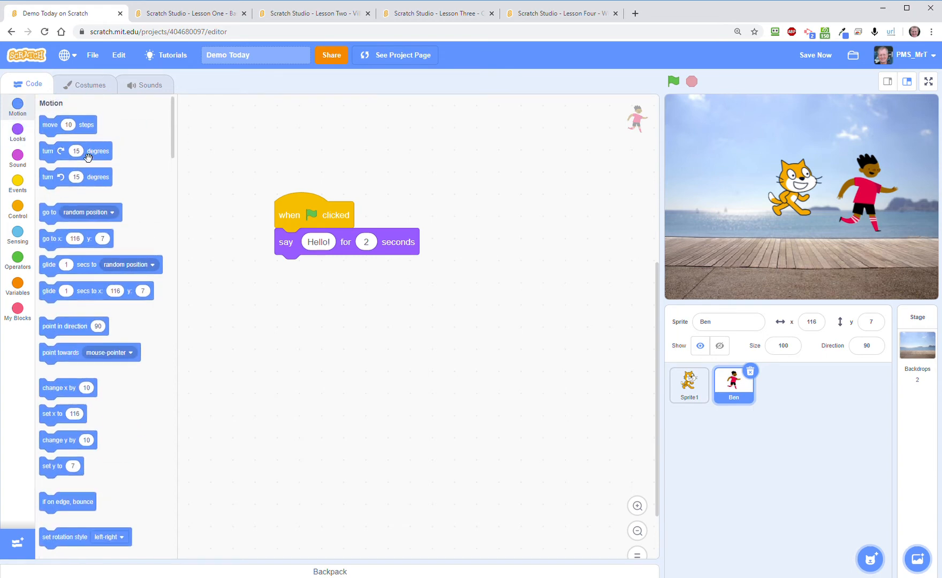
mouse_move(118, 185)
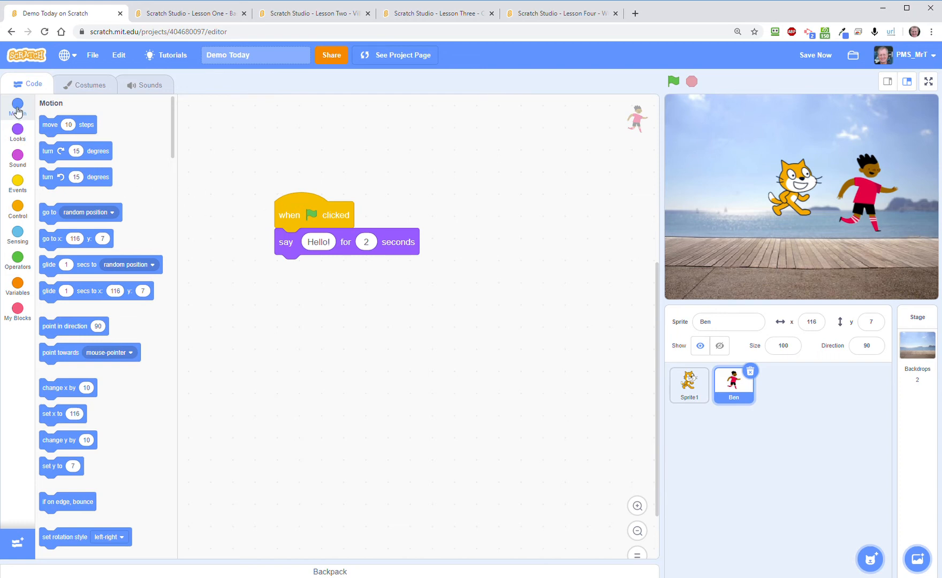
click(815, 55)
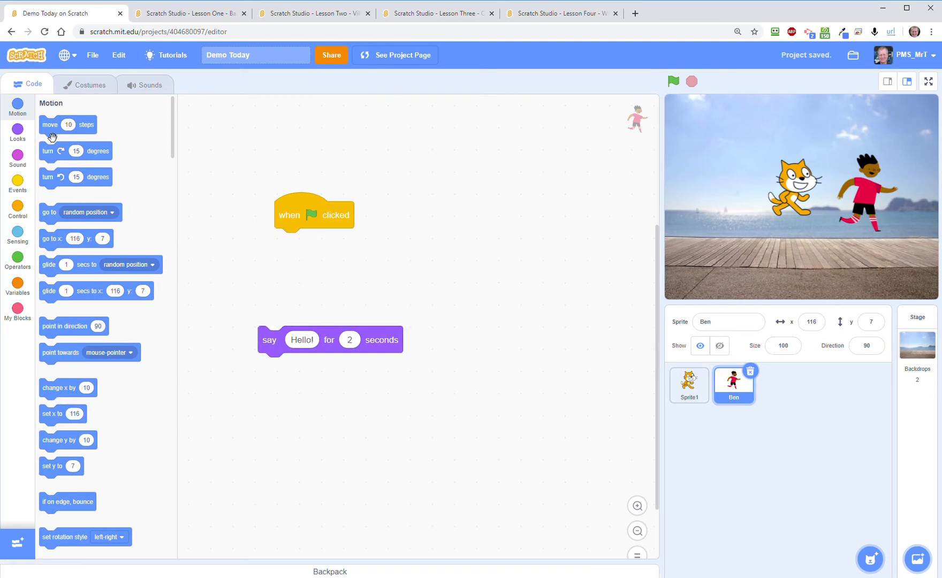
drag(68, 125, 315, 241)
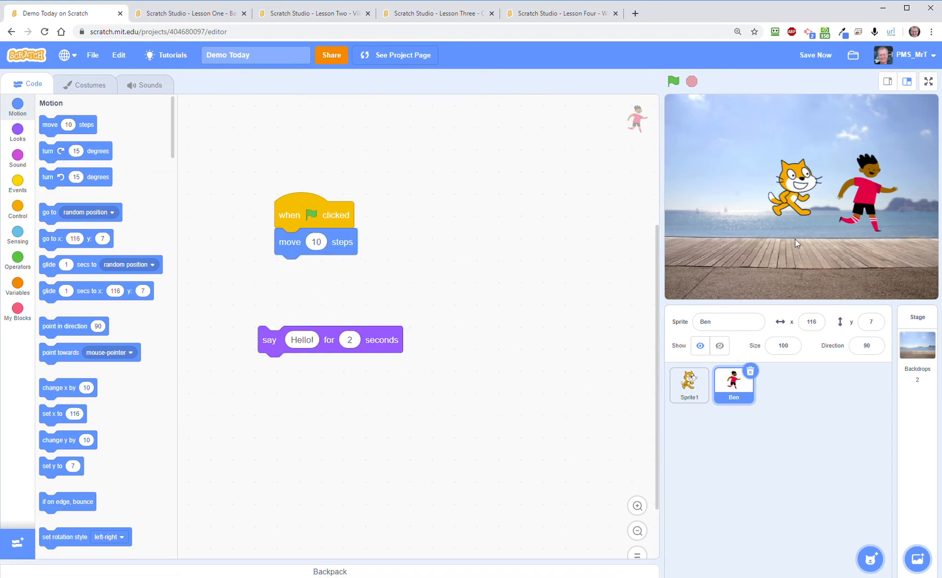
mouse_move(426, 215)
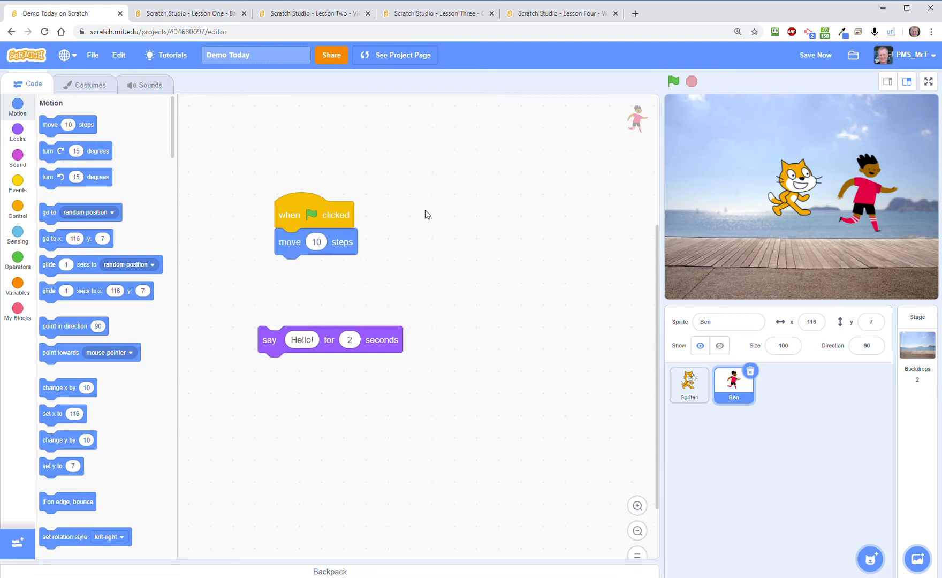
mouse_move(339, 251)
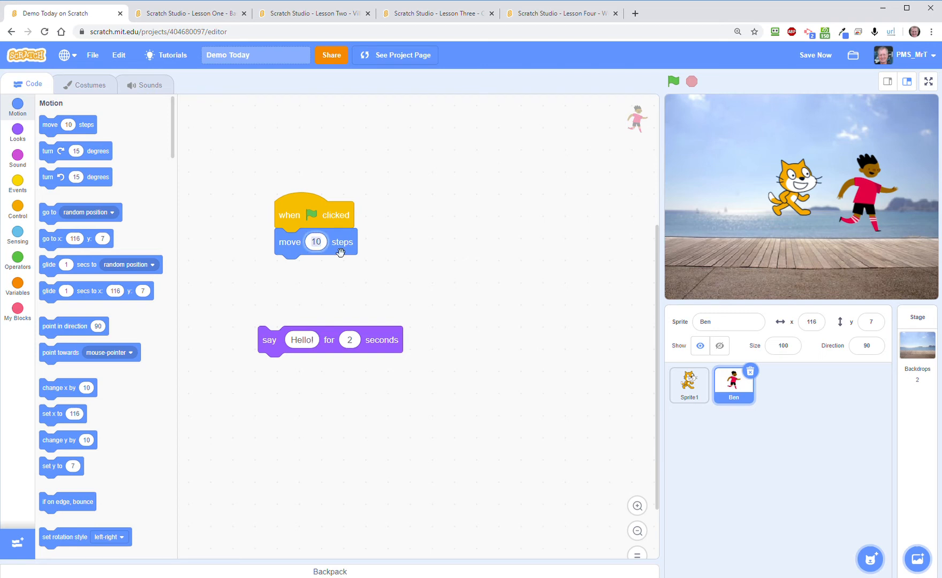
text(50)
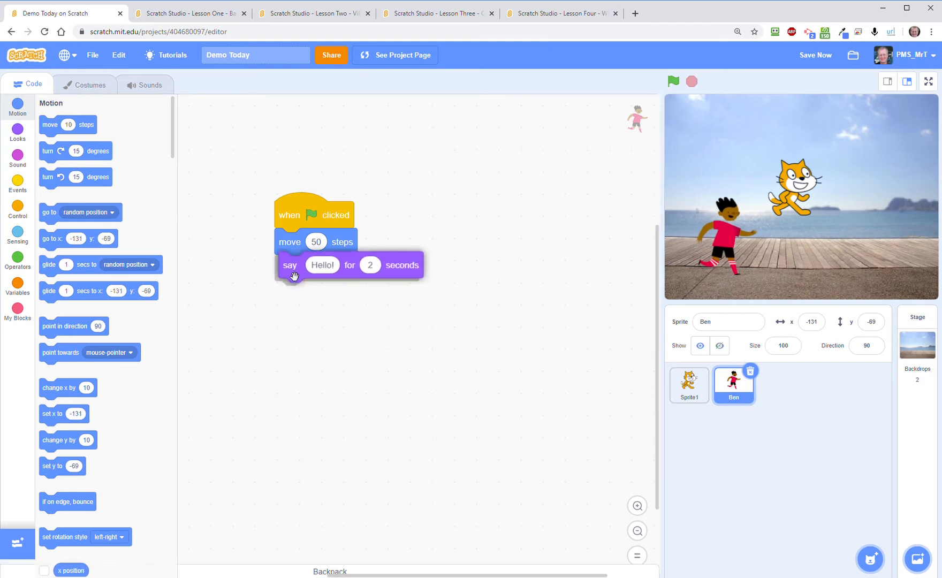
click(673, 82)
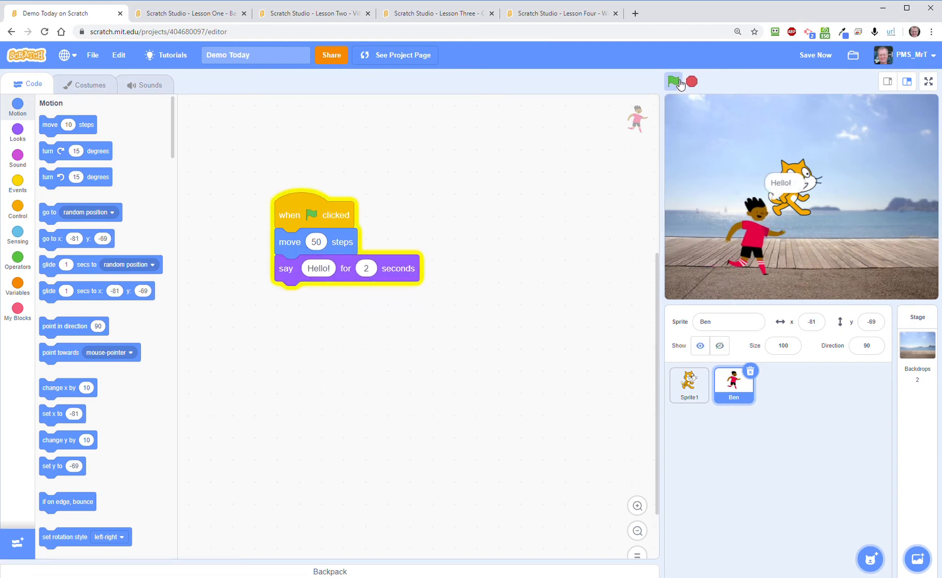
click(673, 82)
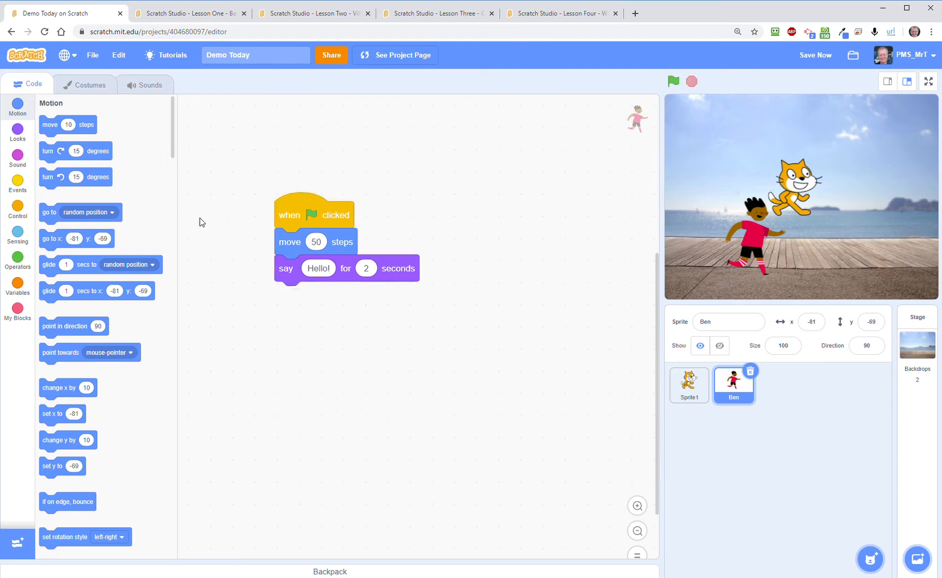
mouse_move(113, 163)
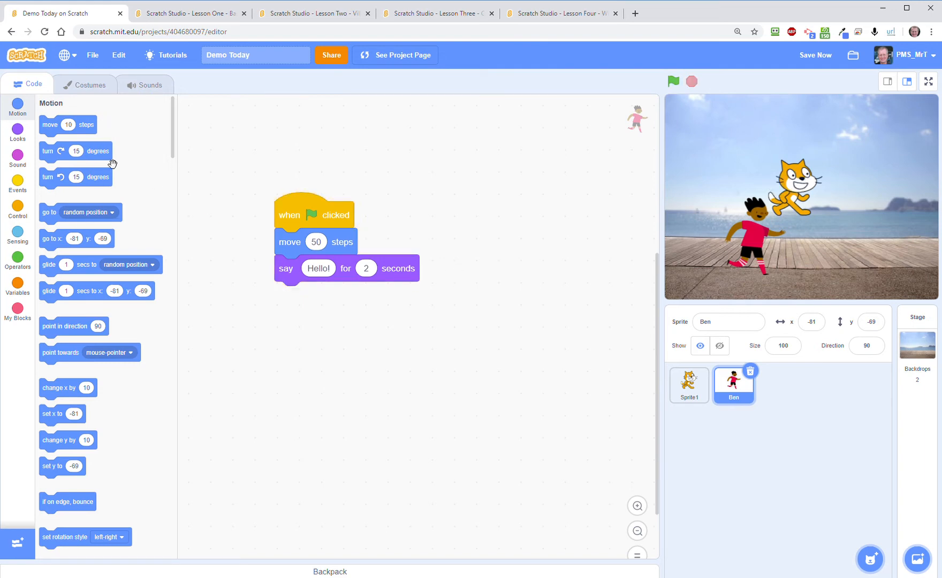
mouse_move(89, 229)
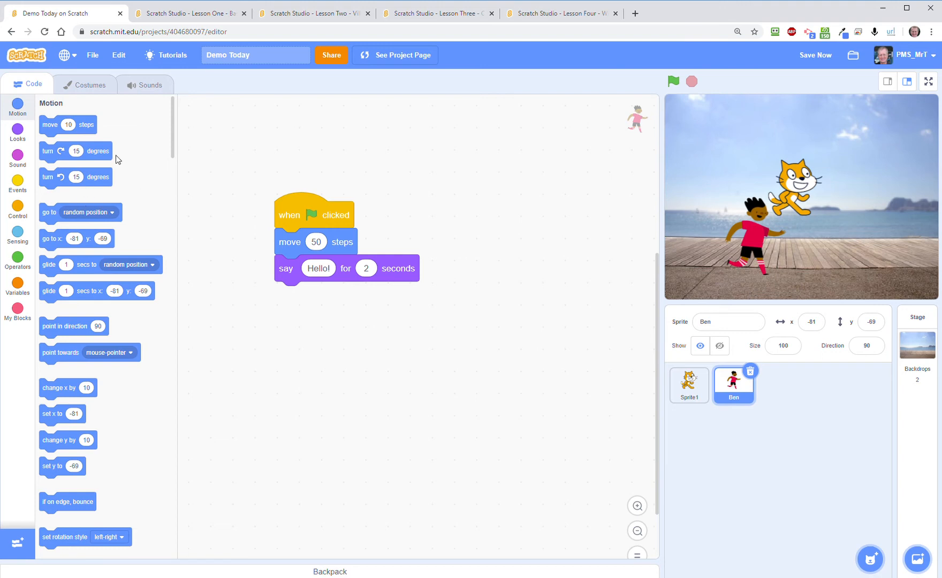
mouse_move(116, 161)
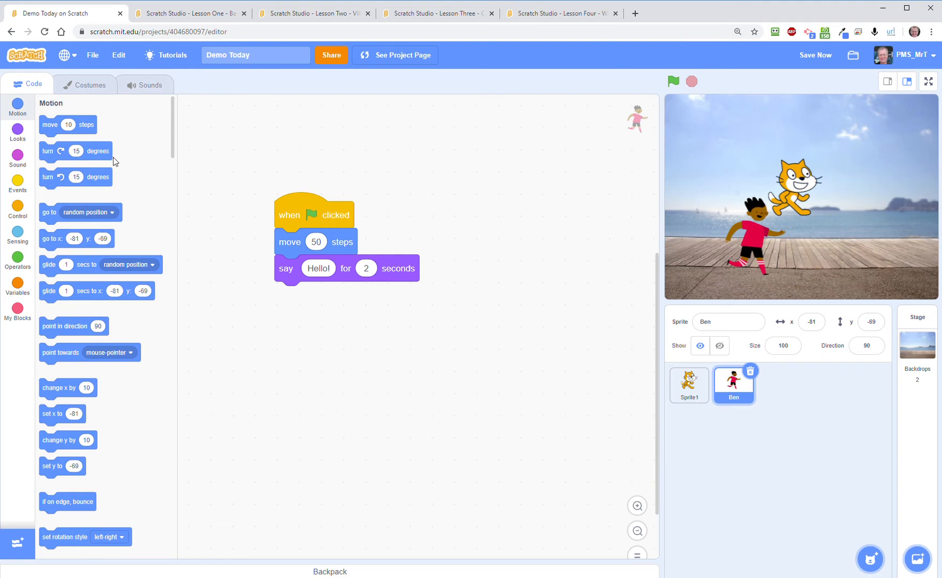
mouse_move(18, 105)
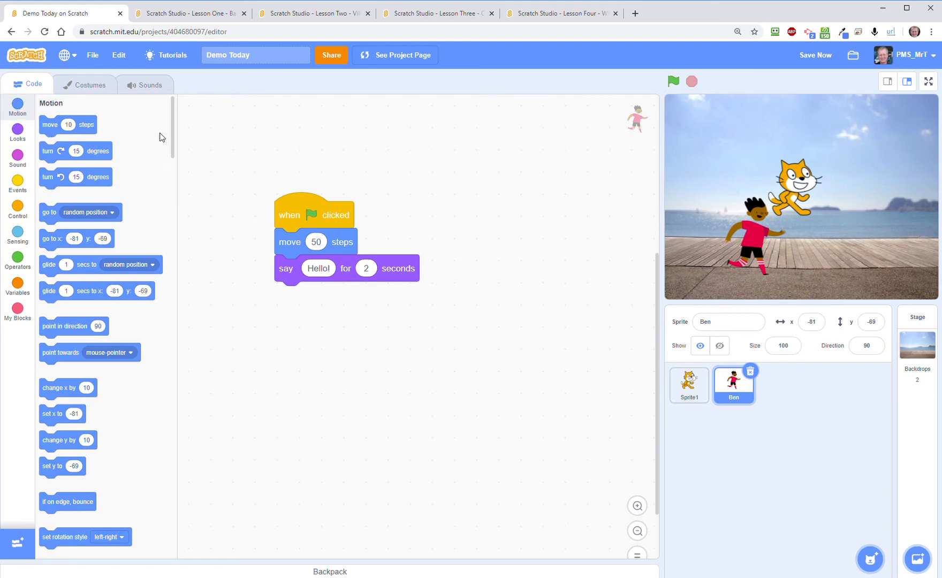
click(17, 132)
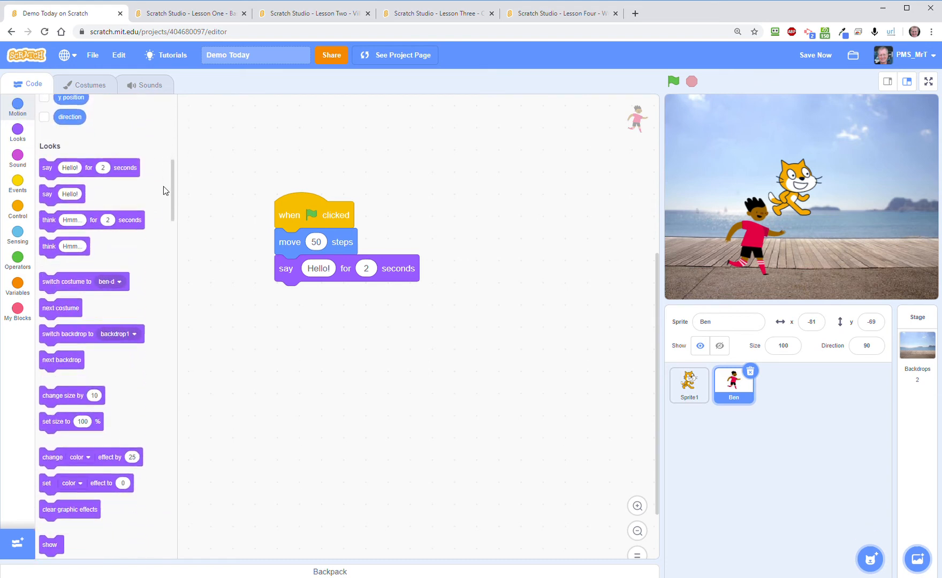
scroll(down, 3)
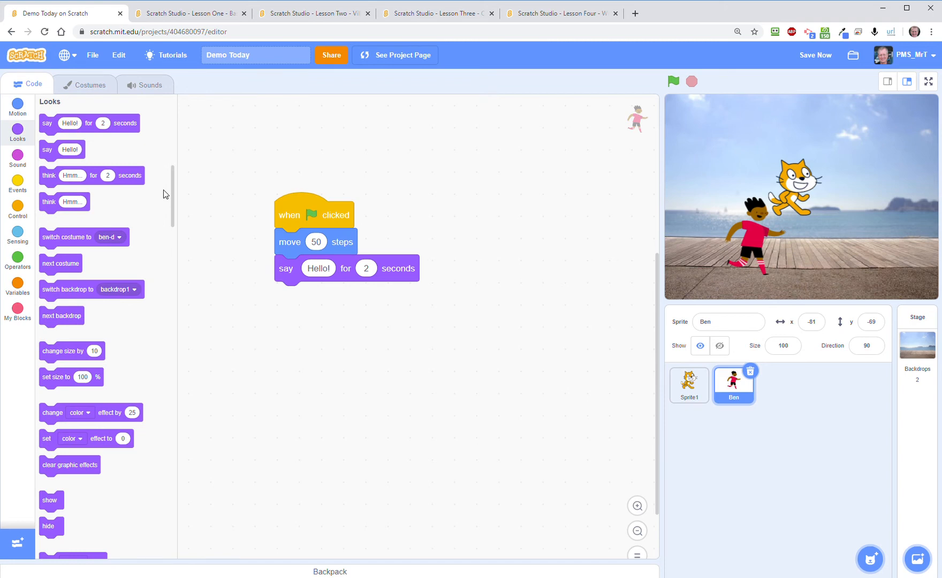
scroll(down, 3)
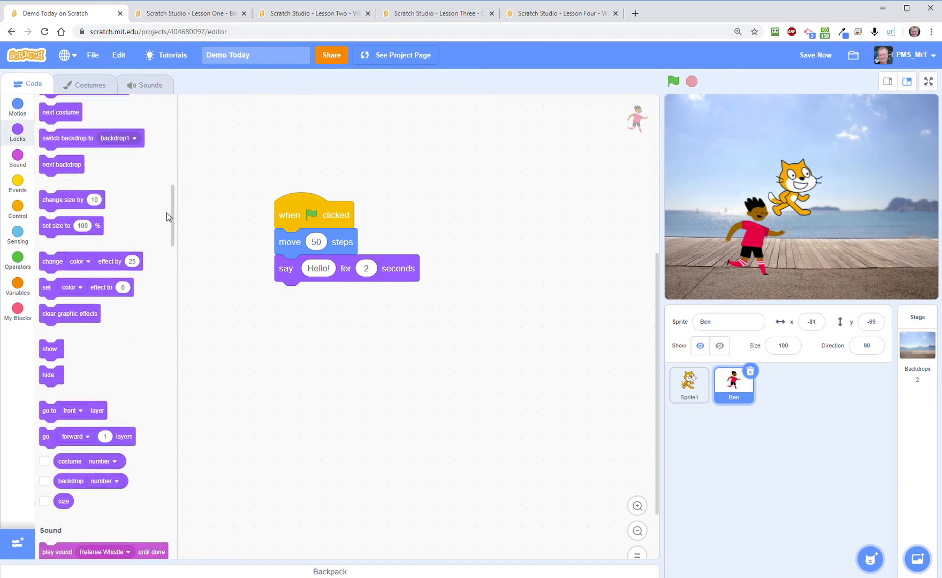
click(18, 158)
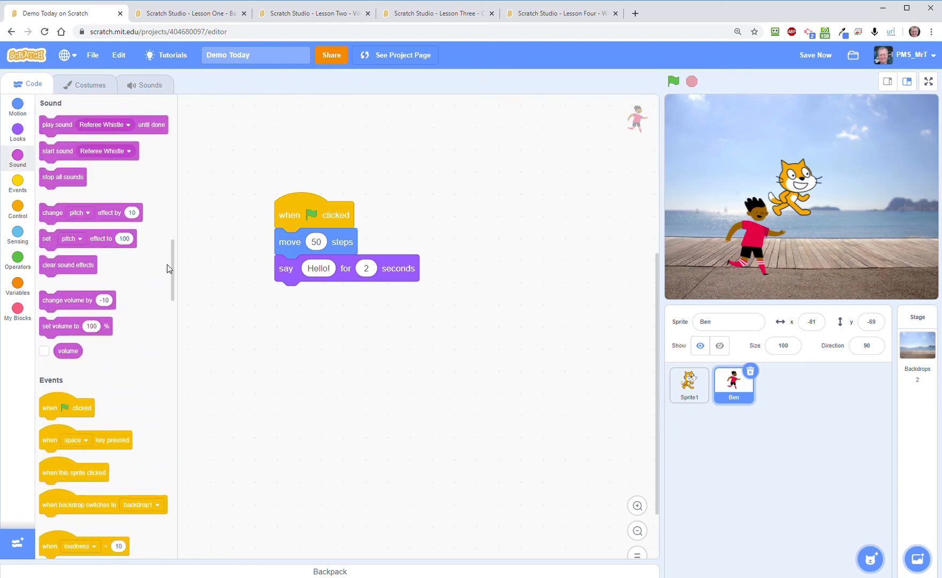
mouse_move(114, 200)
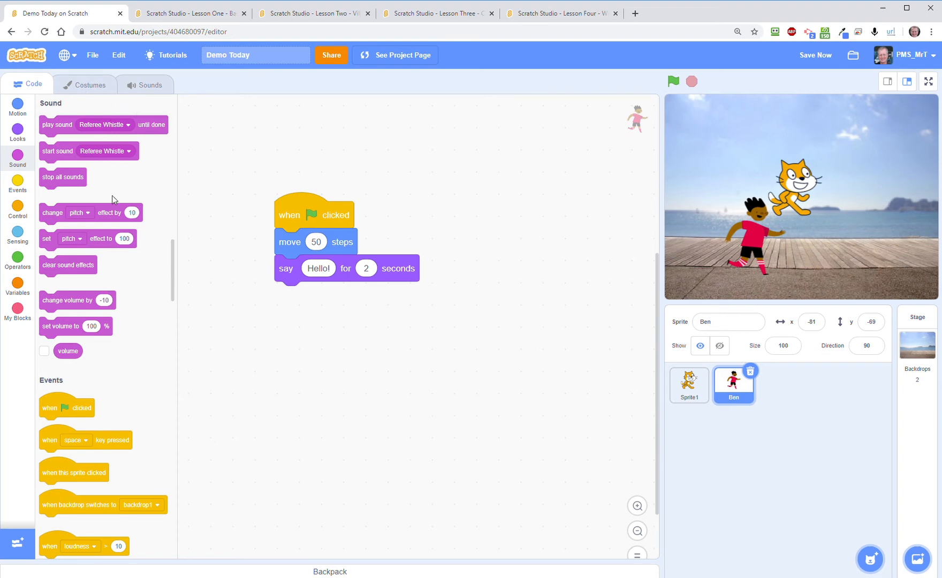
mouse_move(168, 253)
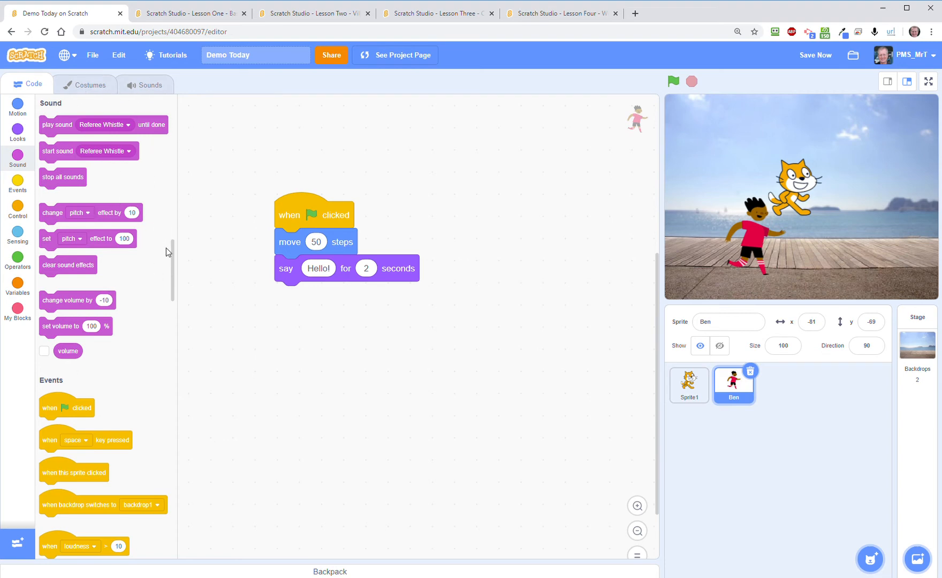
mouse_move(169, 256)
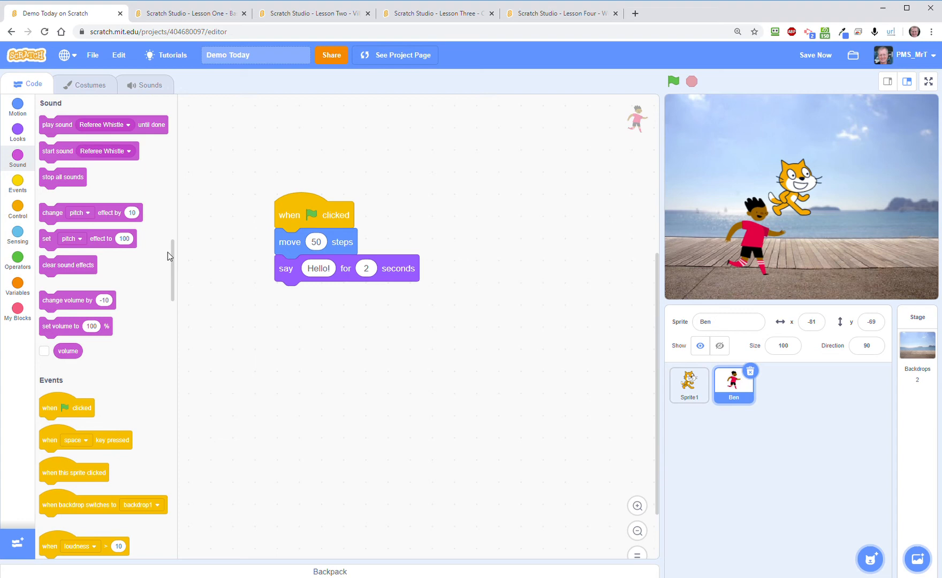
mouse_move(174, 283)
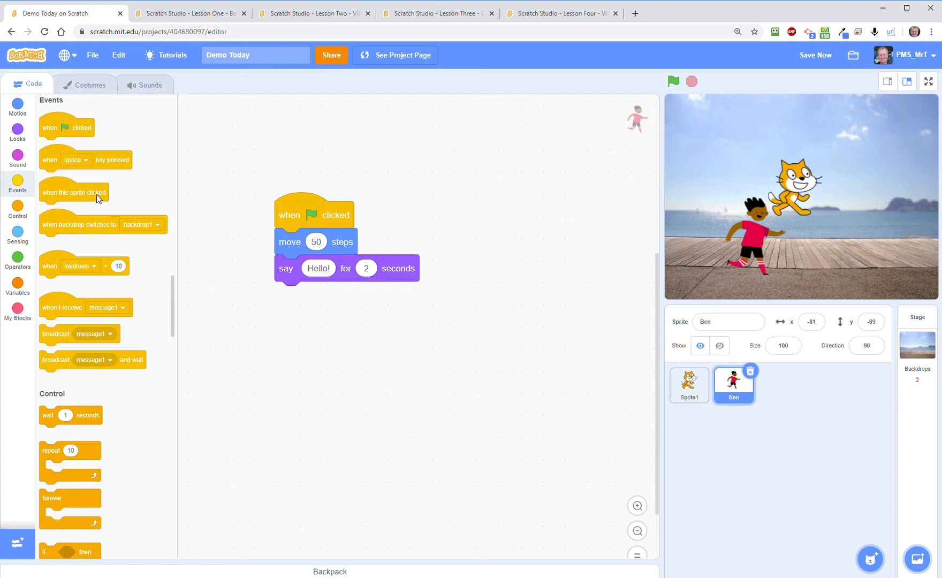
mouse_move(332, 221)
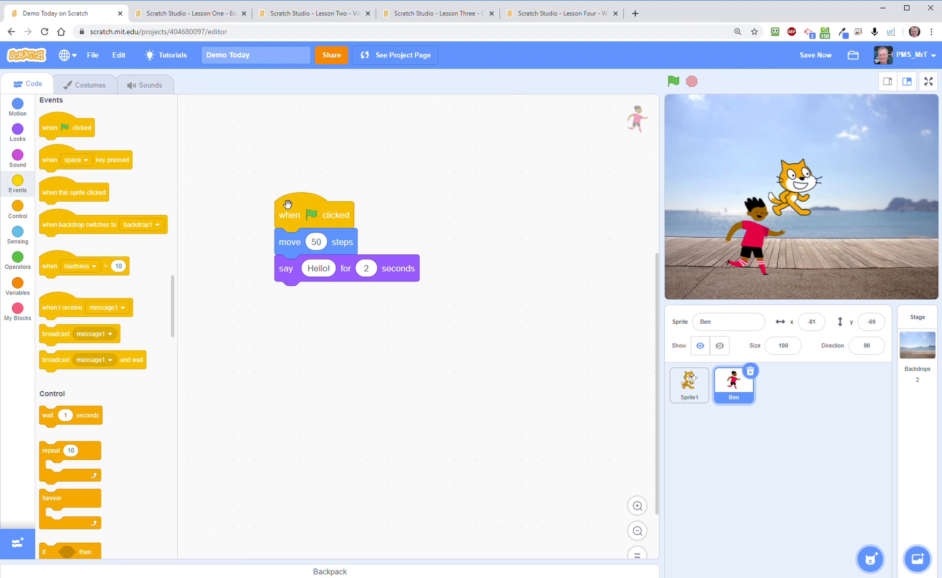
mouse_move(294, 224)
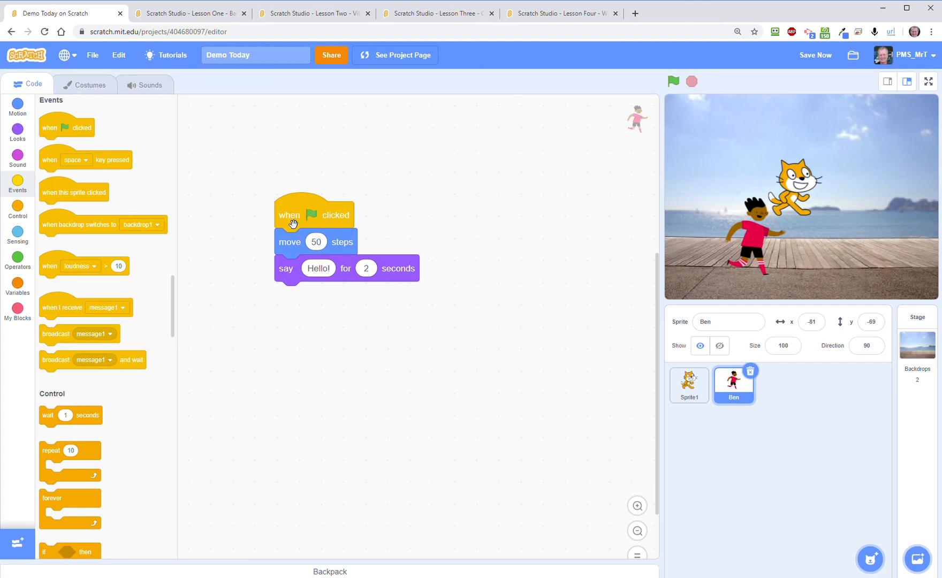
mouse_move(72, 171)
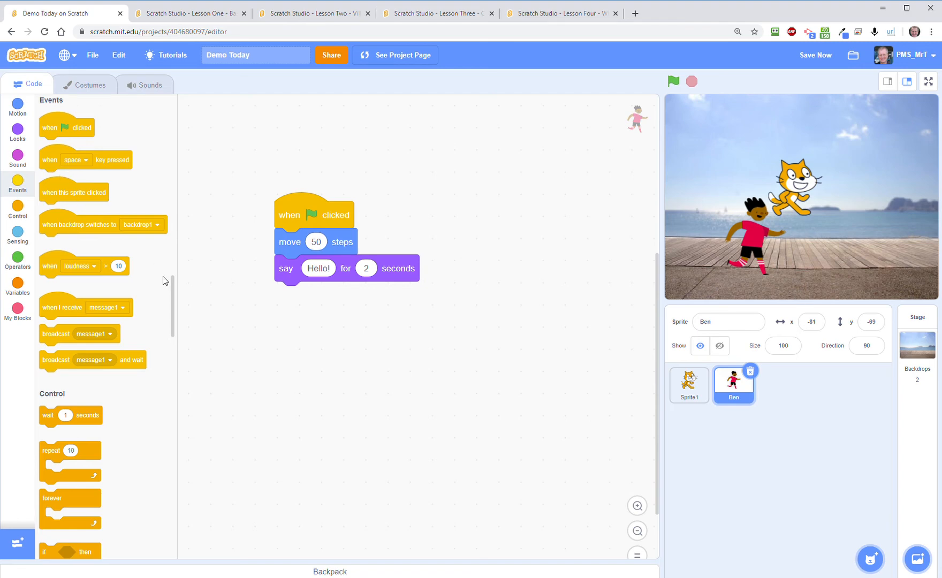
scroll(down, 3)
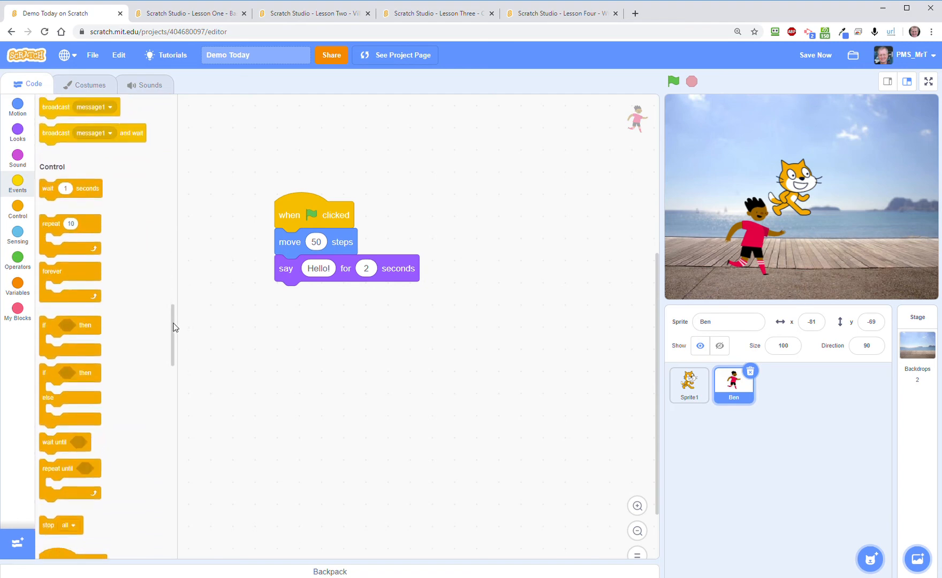
scroll(down, 3)
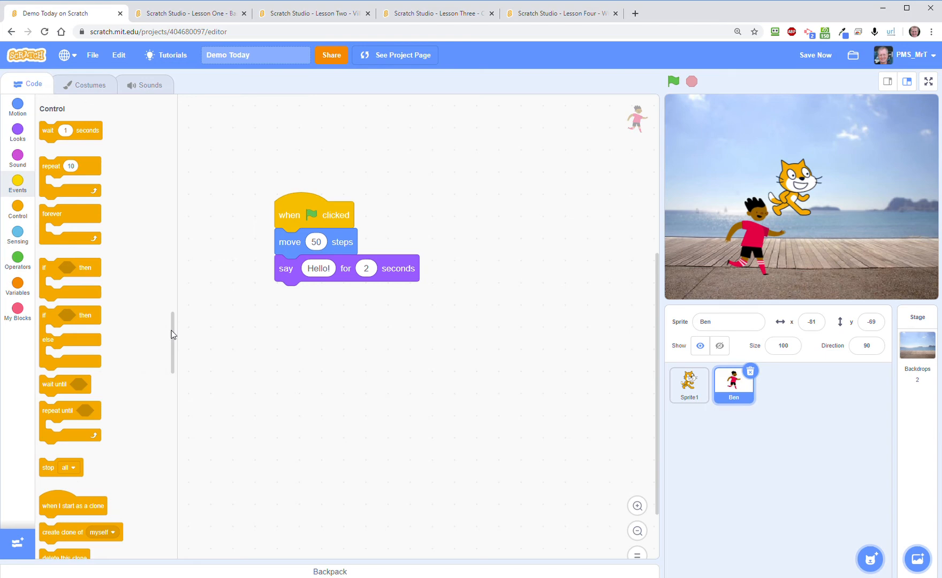
click(18, 234)
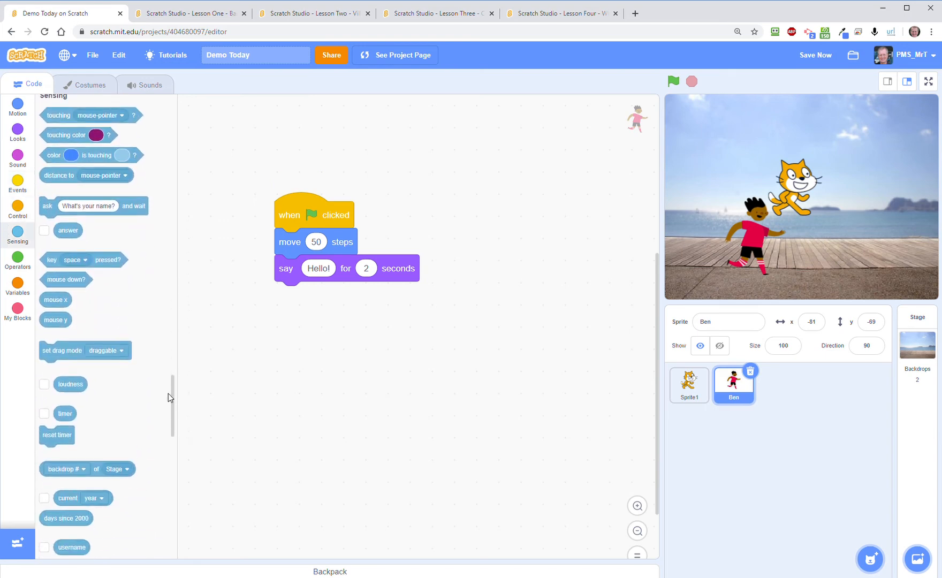
mouse_move(782, 299)
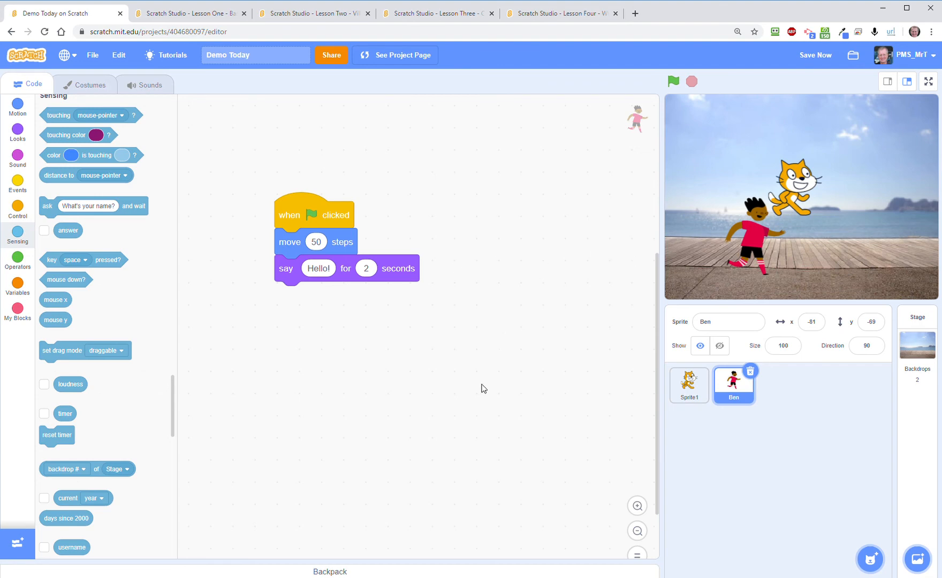
mouse_move(268, 425)
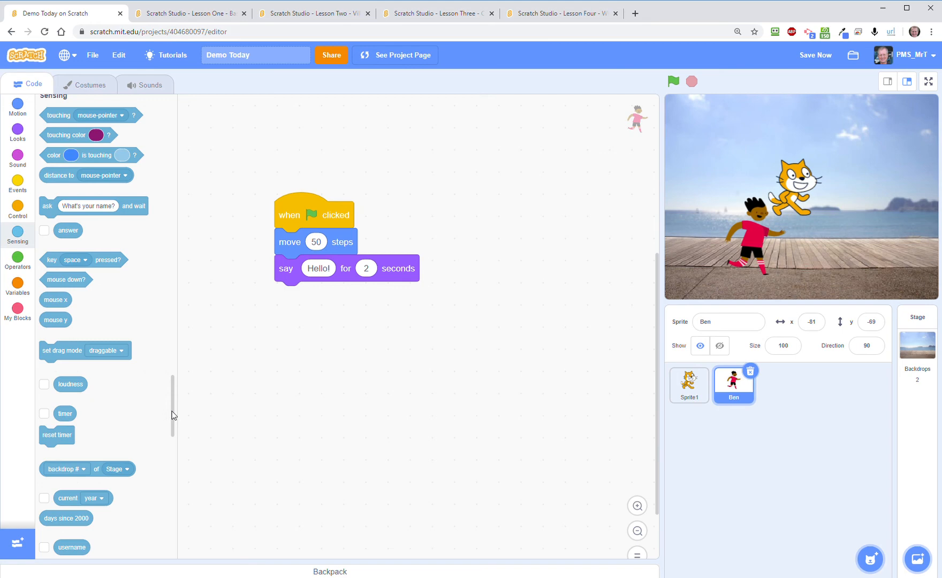
click(18, 261)
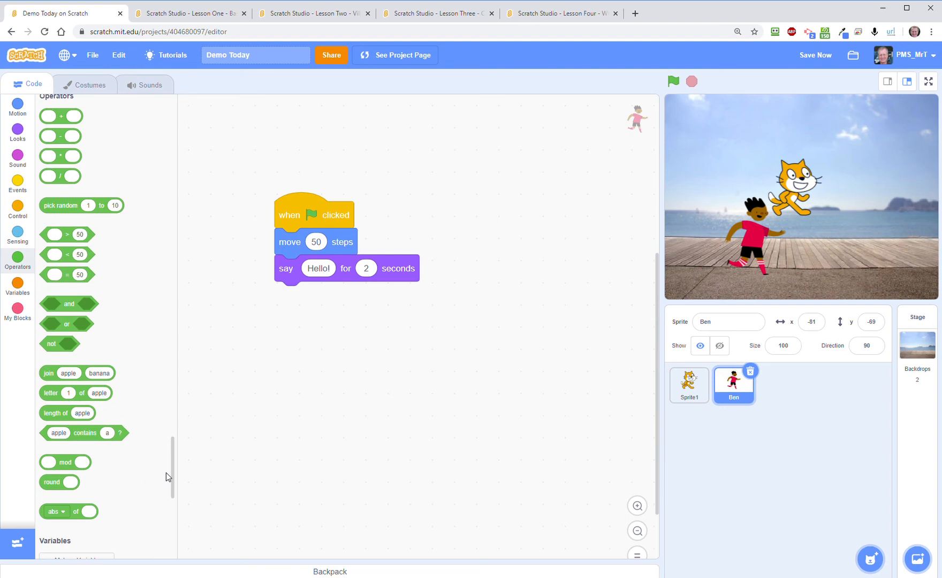
mouse_move(173, 451)
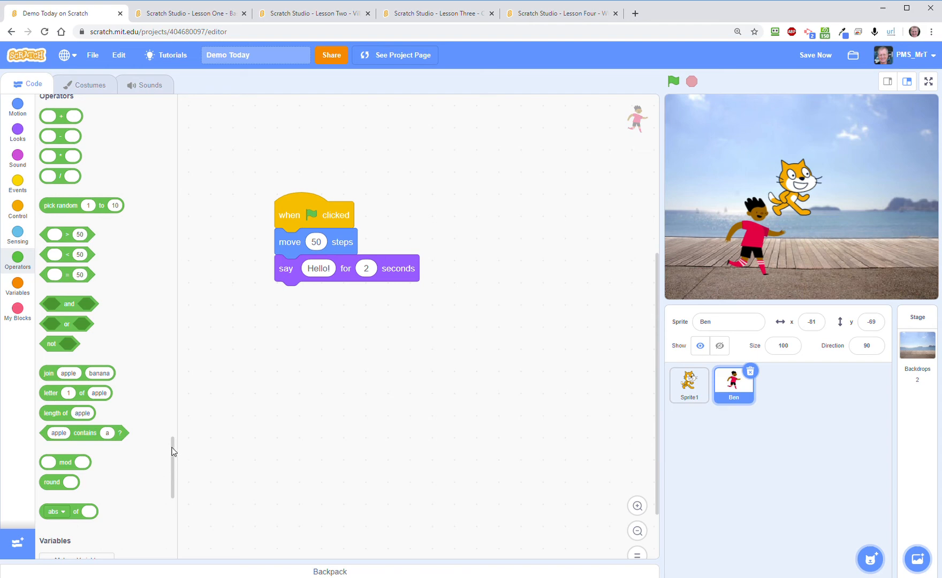
scroll(down, 3)
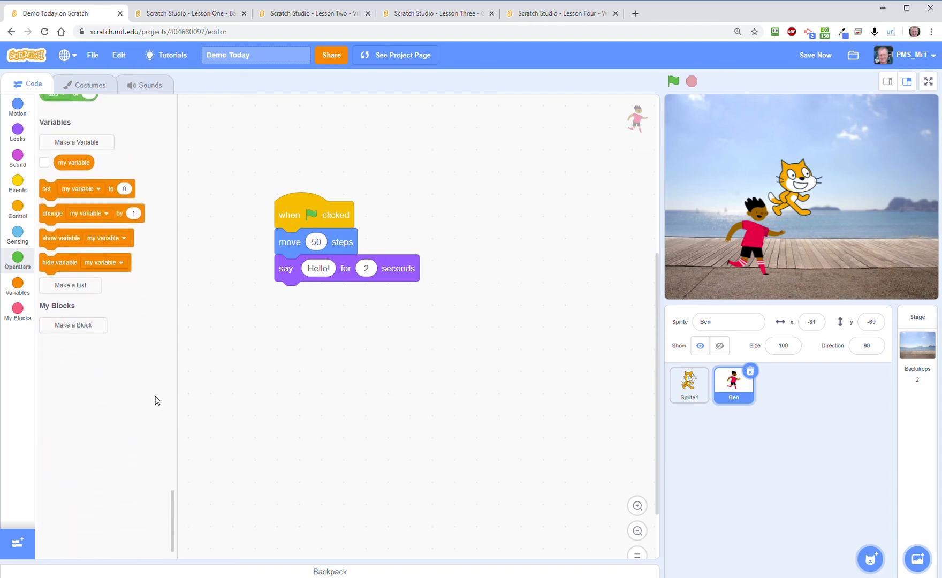
mouse_move(137, 387)
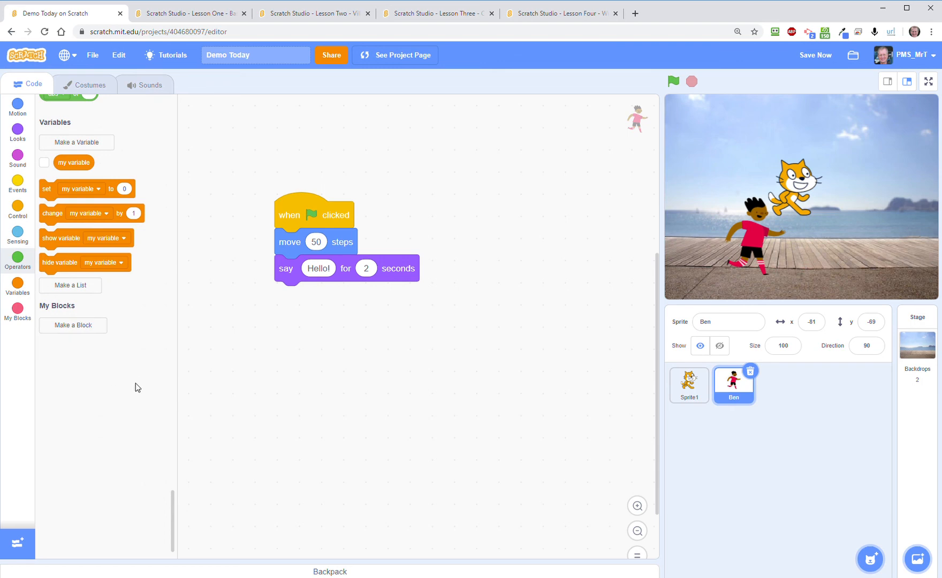
mouse_move(123, 429)
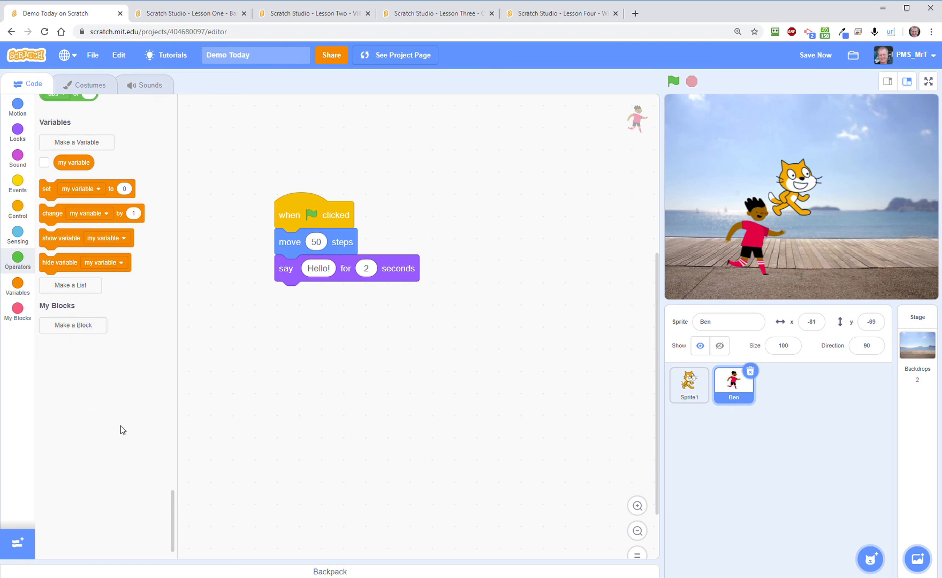
mouse_move(172, 505)
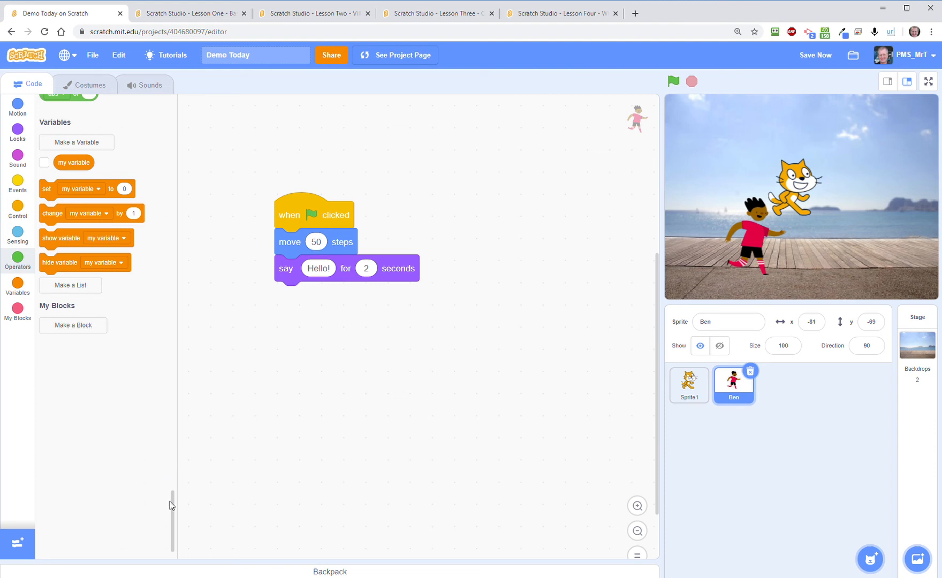
mouse_move(97, 89)
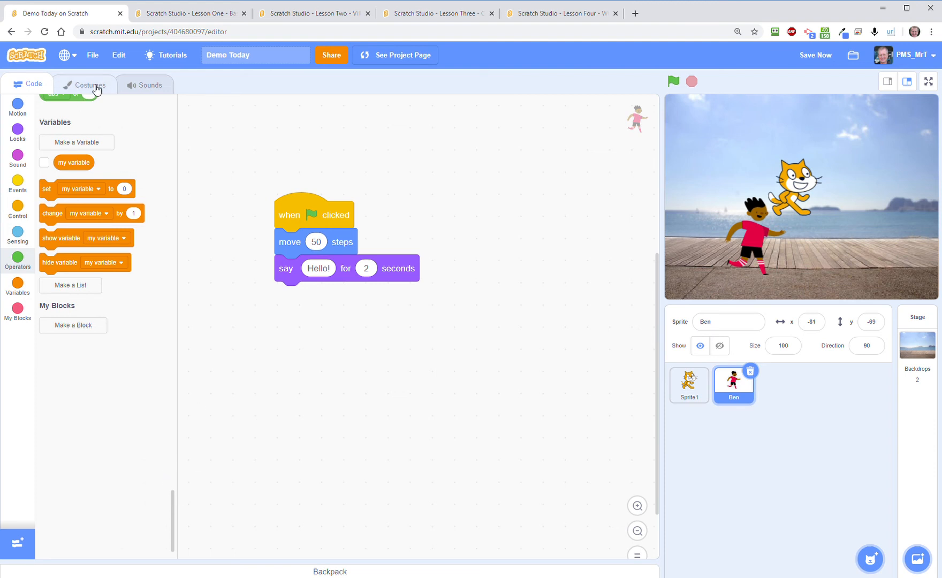
mouse_move(175, 512)
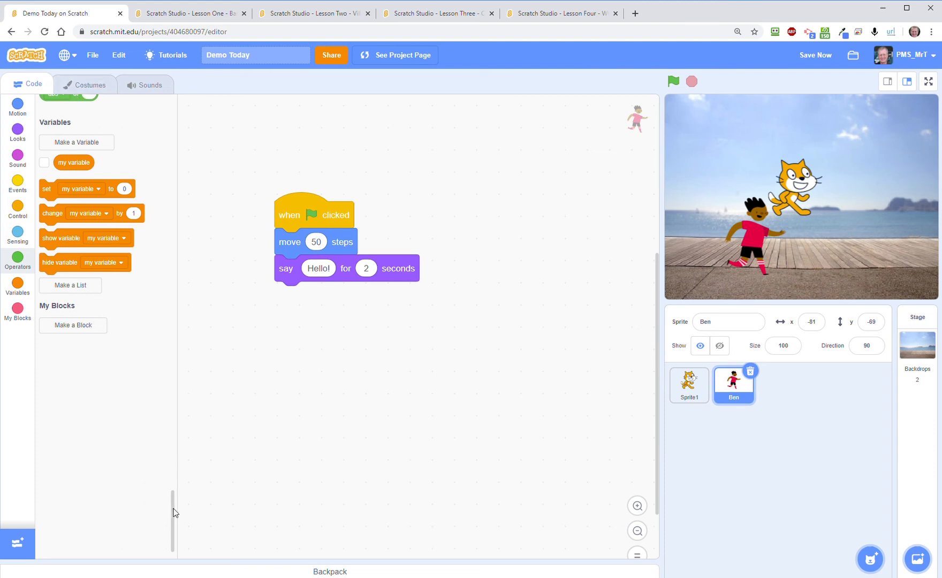
- Select Ben, browse his costumes, and fill his hair purple with the Fill tool
click(18, 107)
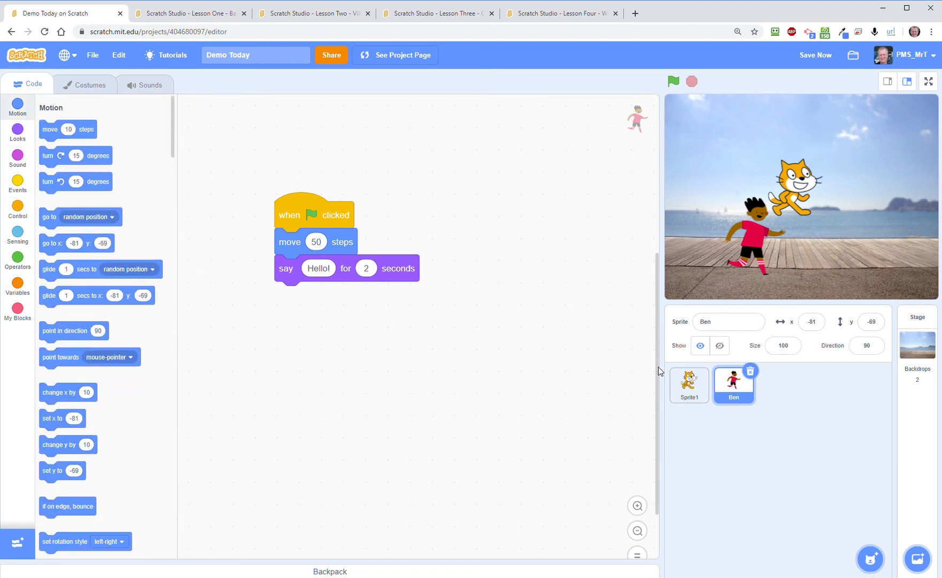
click(814, 55)
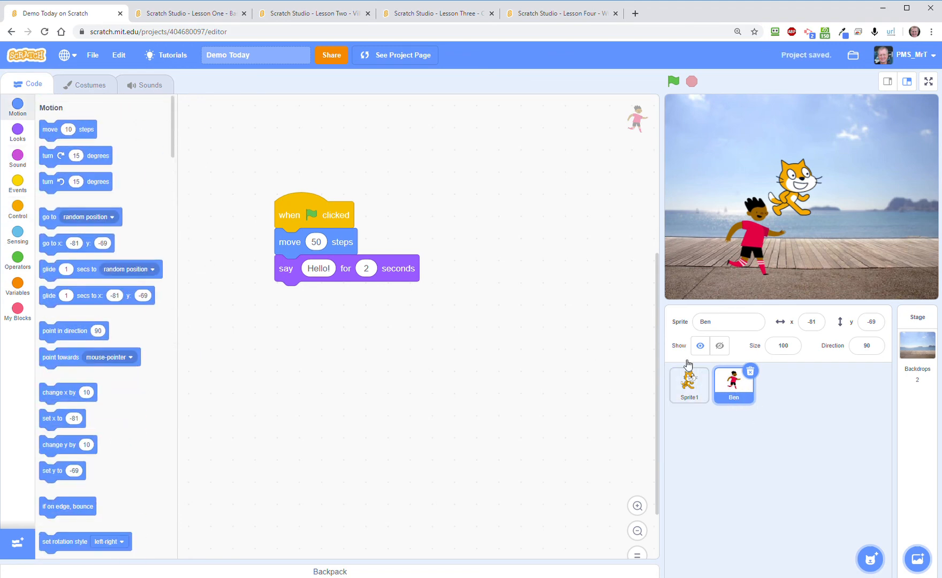
click(88, 84)
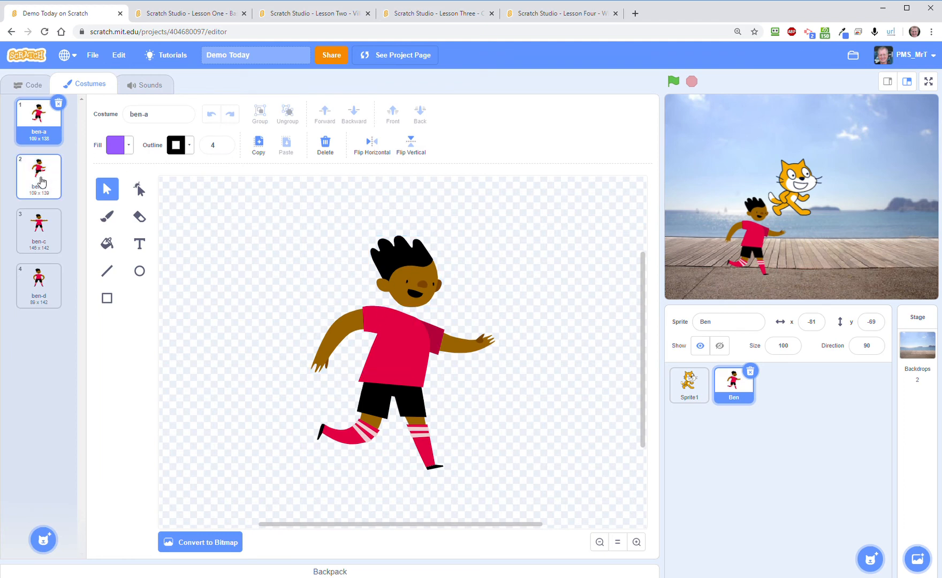
click(39, 231)
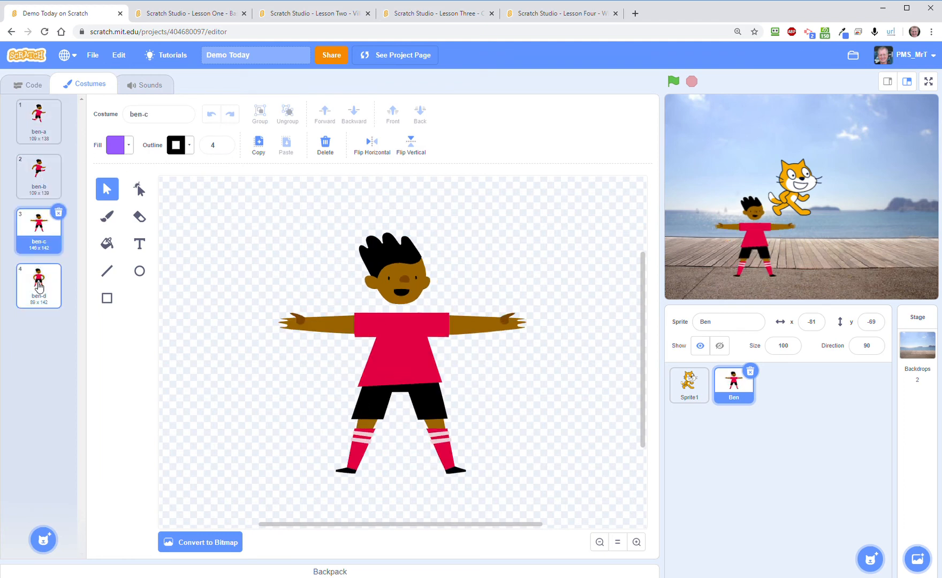
click(38, 120)
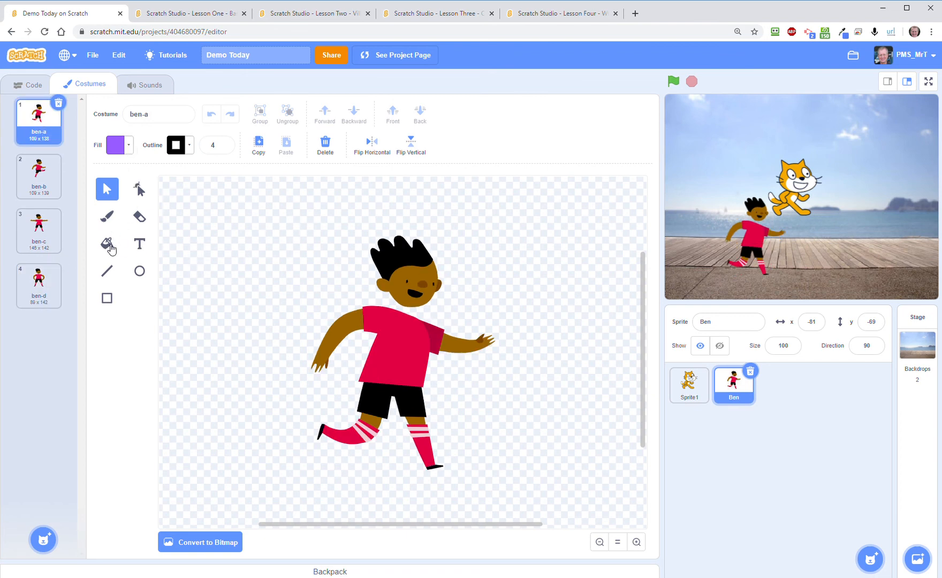
click(106, 243)
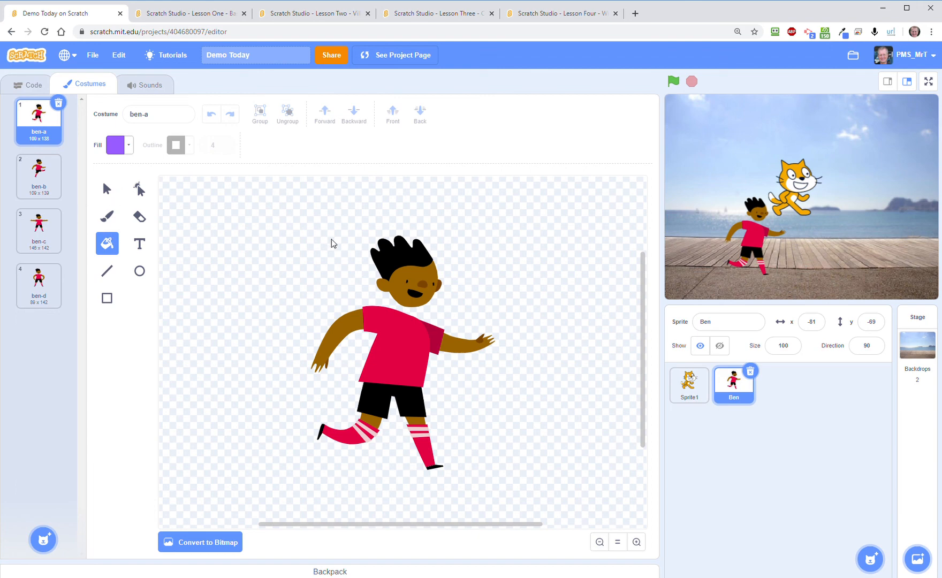
click(403, 259)
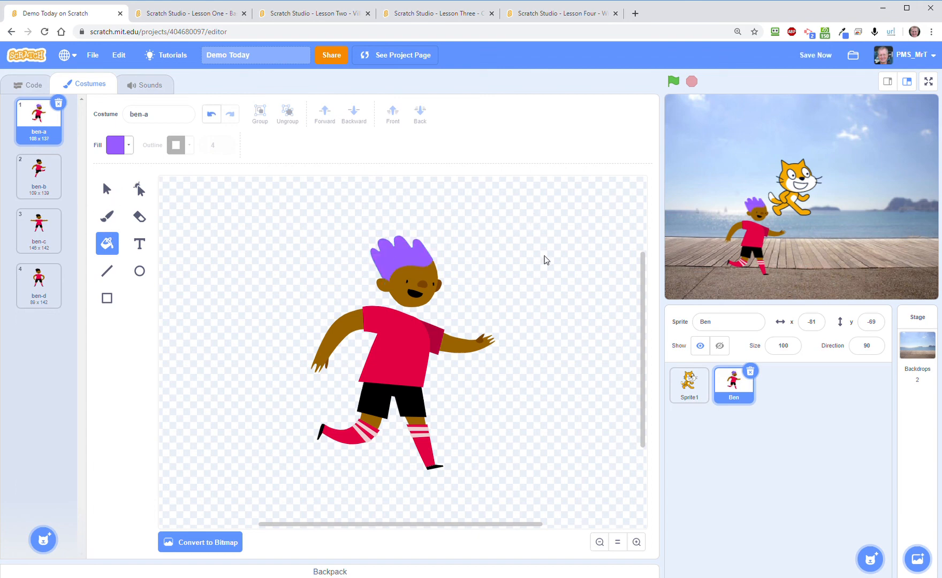
mouse_move(154, 89)
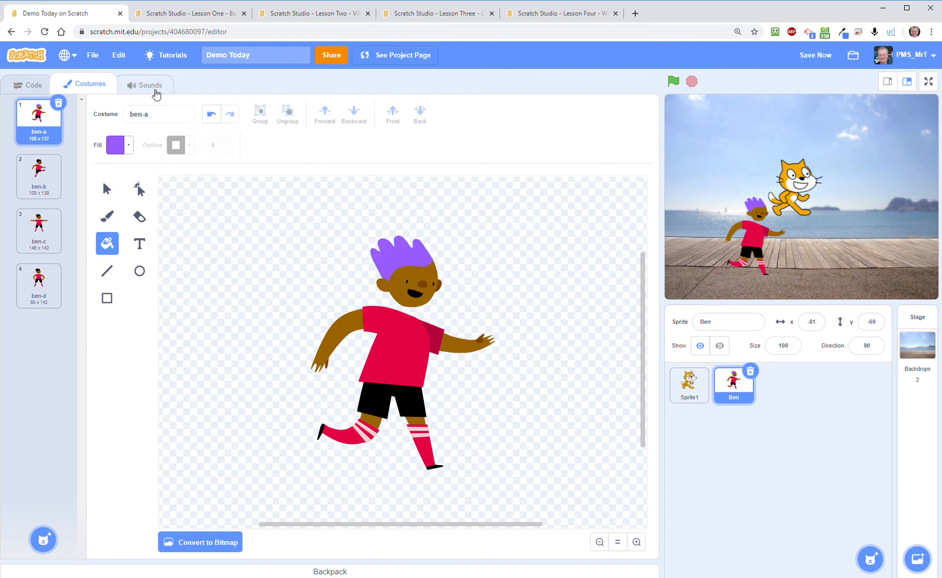
- Open Ben's sounds and preview Goal Cheer and Referee Whistle
click(145, 84)
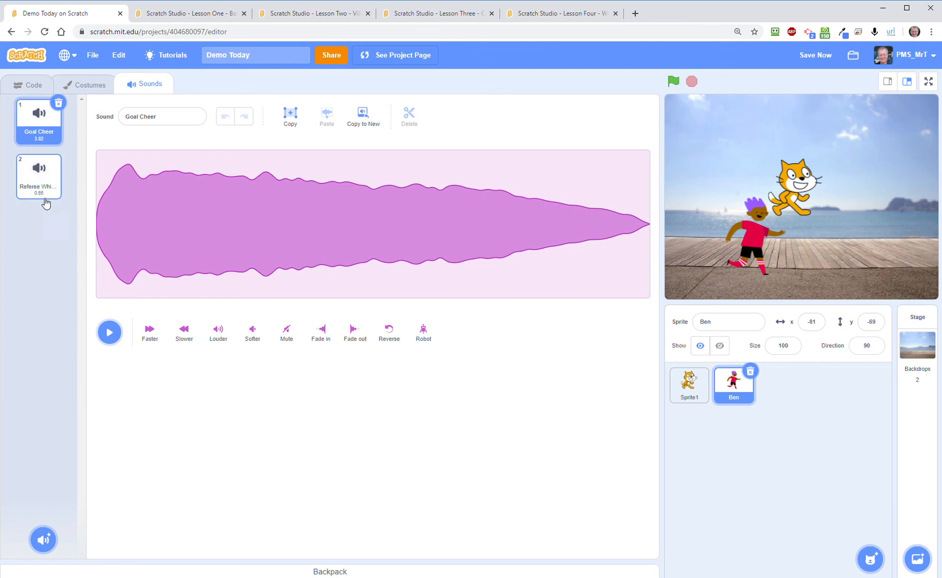
click(110, 333)
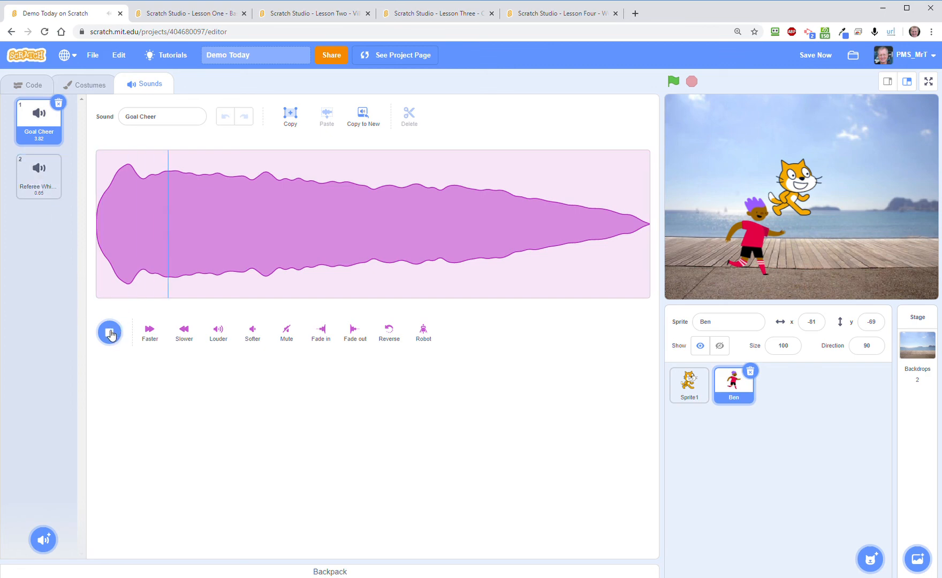
click(109, 332)
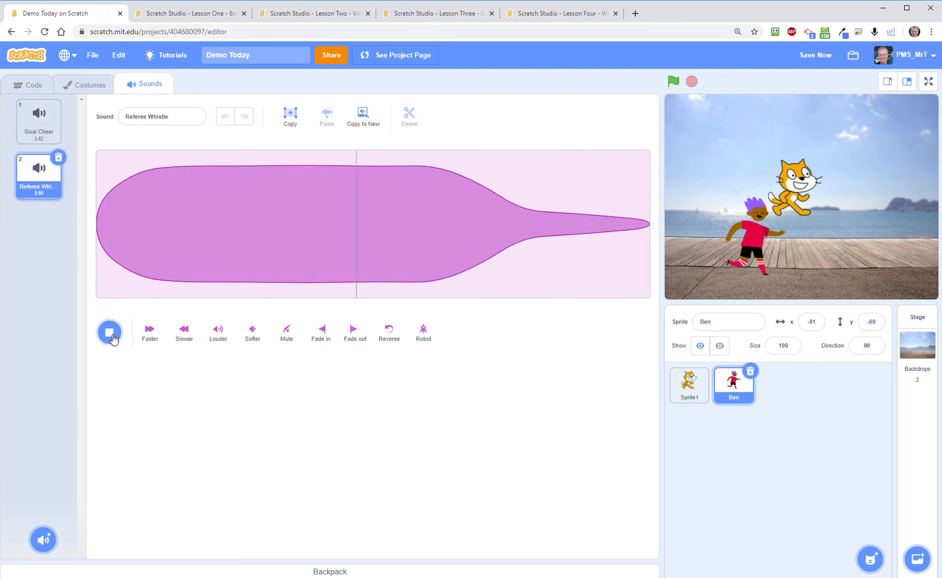
click(38, 121)
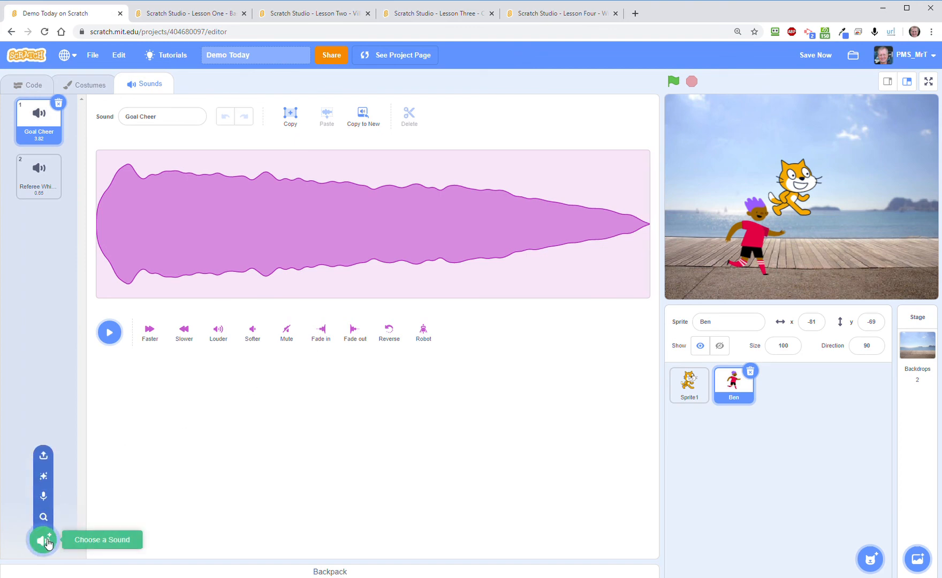
- Browse the Wacky, Percussion and Animals sound categories and add Growl
click(43, 539)
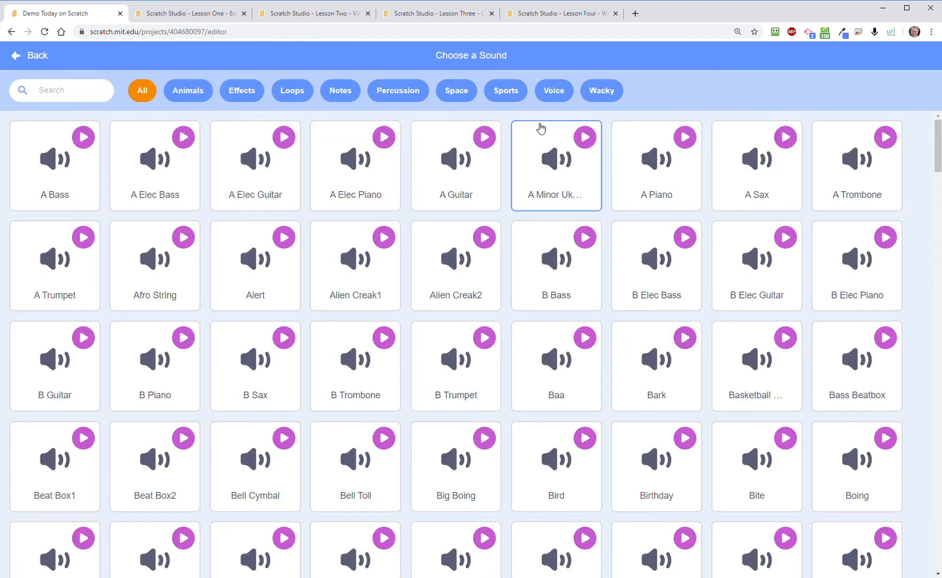
click(600, 91)
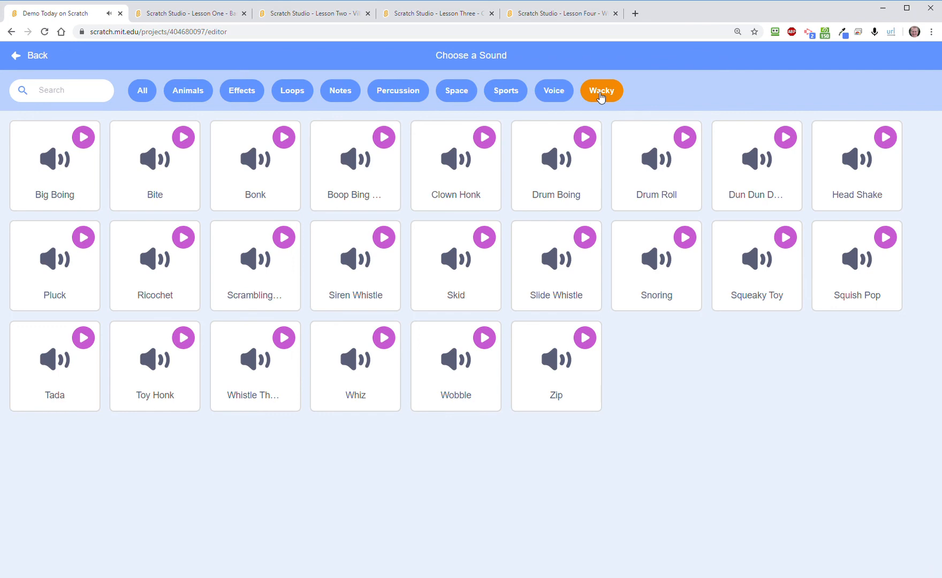
click(397, 90)
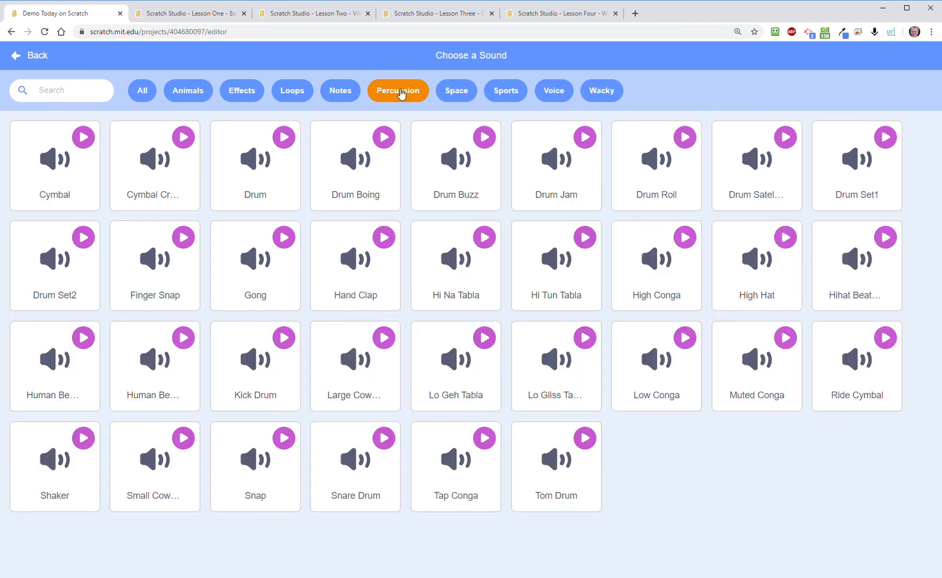
click(187, 90)
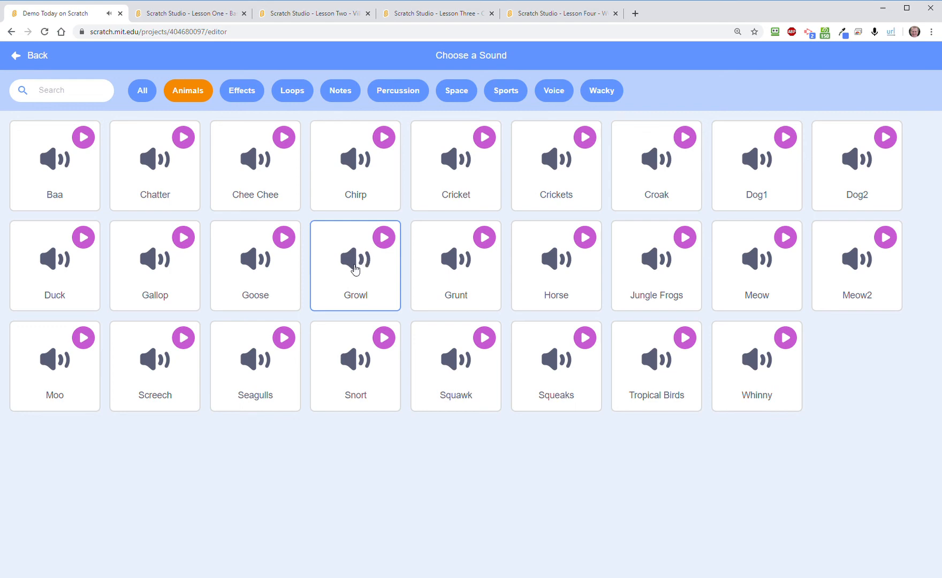
click(355, 265)
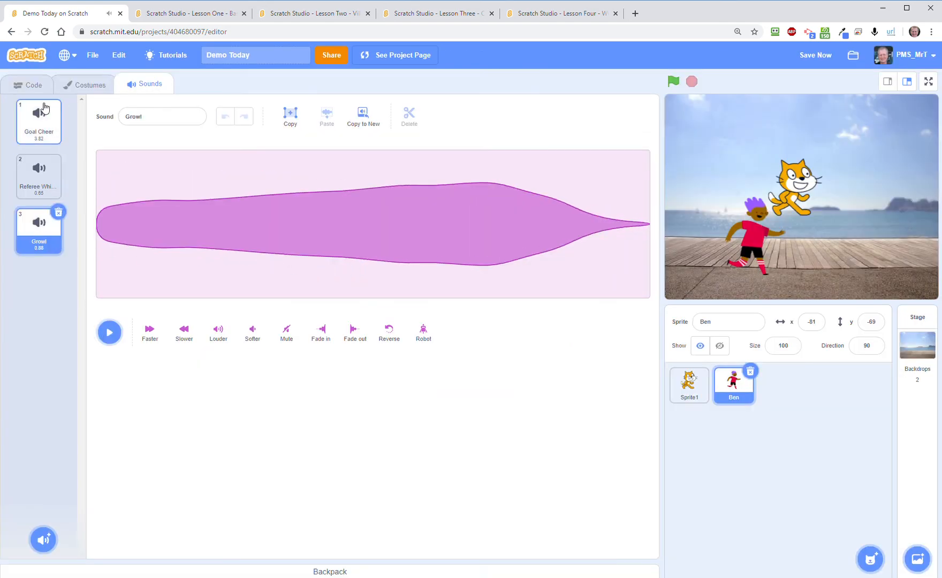
- Attach 'play sound Growl until done' under the say block and run with the green flag
click(28, 84)
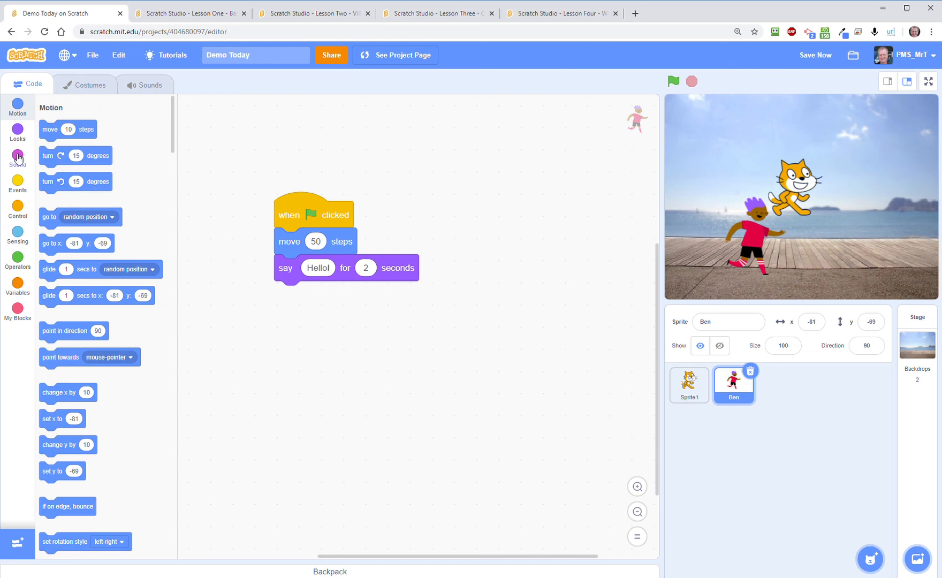
click(18, 158)
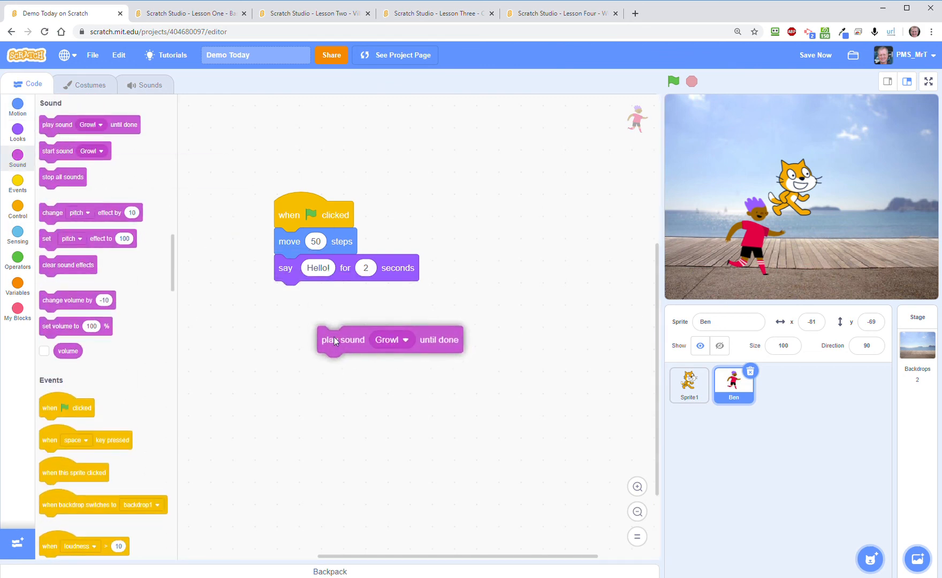
drag(334, 340, 300, 294)
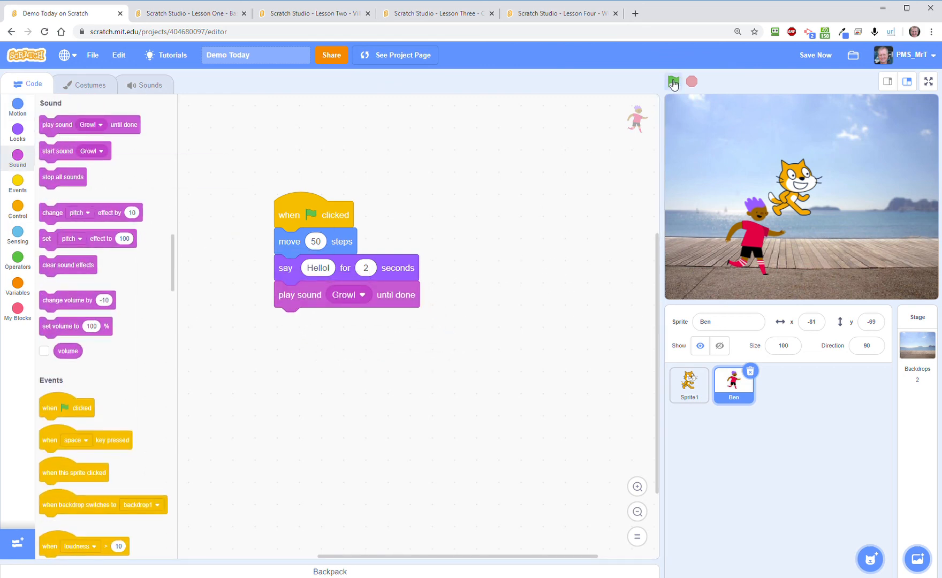
click(673, 82)
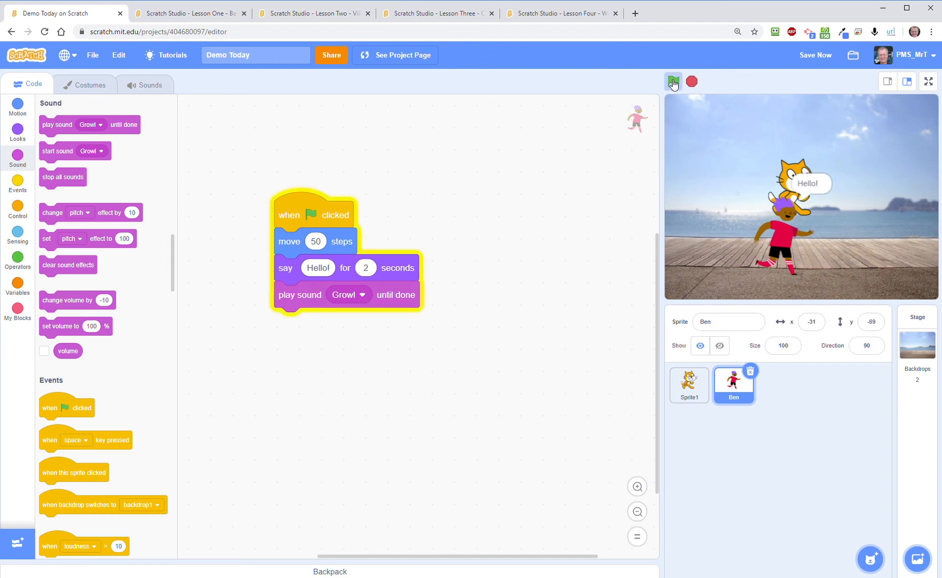
click(673, 81)
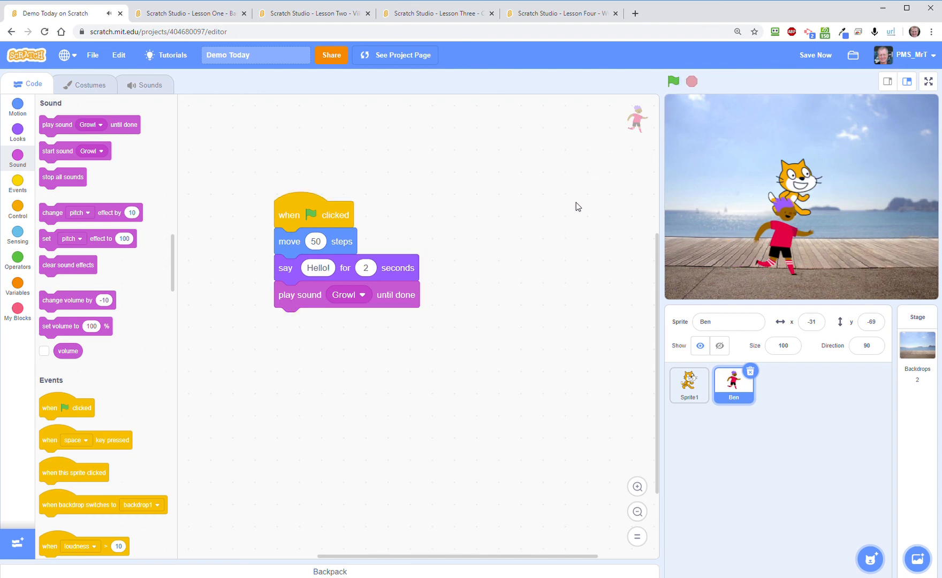
- Select the cat sprite, Sprite1, in the sprite pane
click(689, 386)
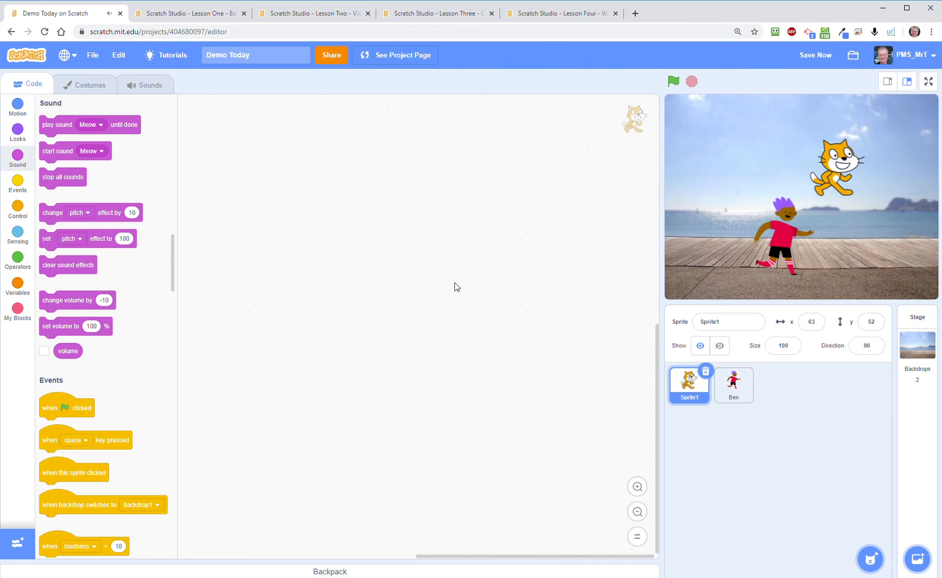
mouse_move(329, 219)
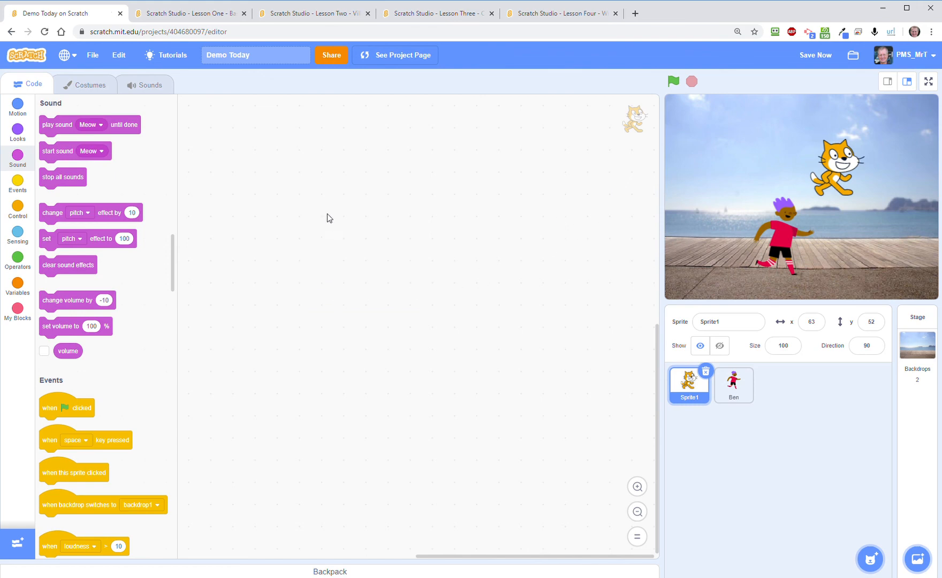
mouse_move(553, 210)
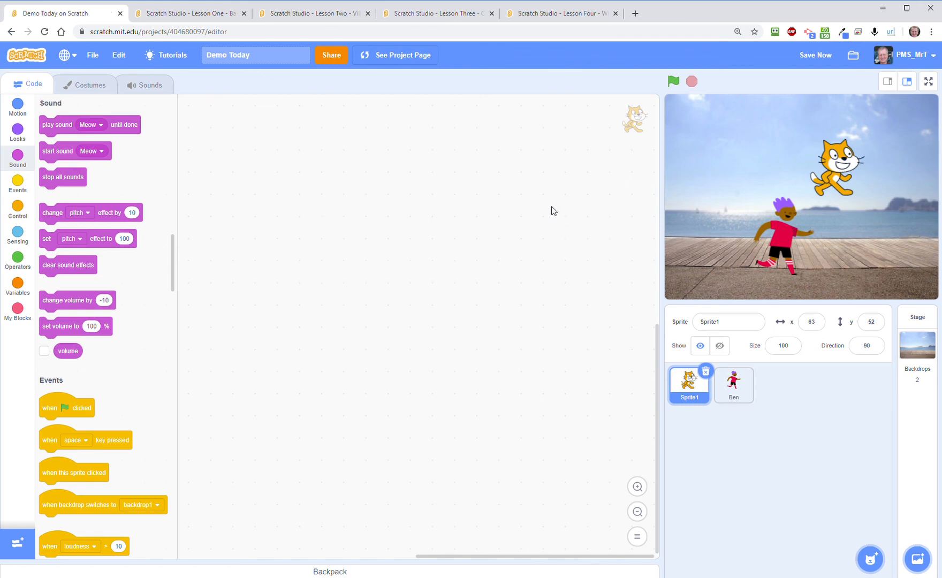
mouse_move(333, 265)
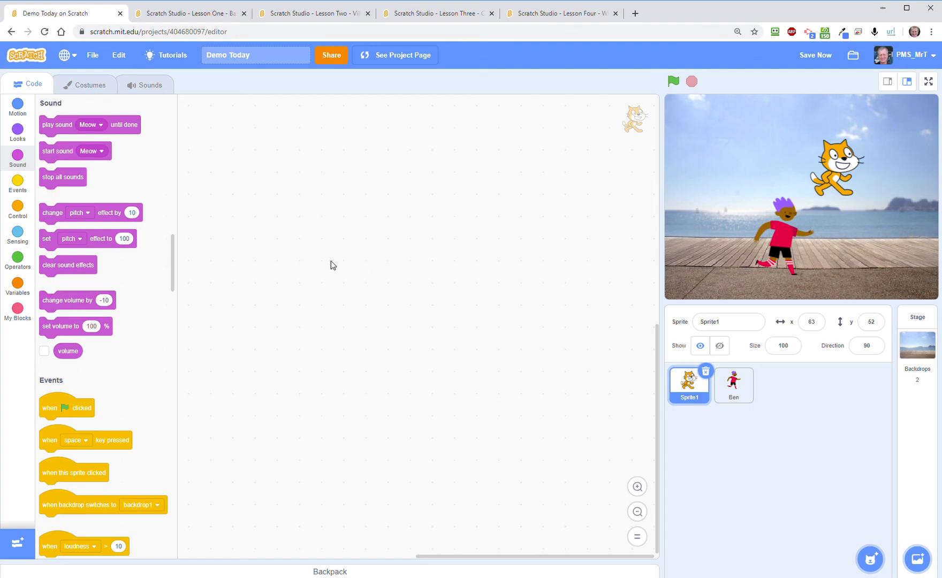